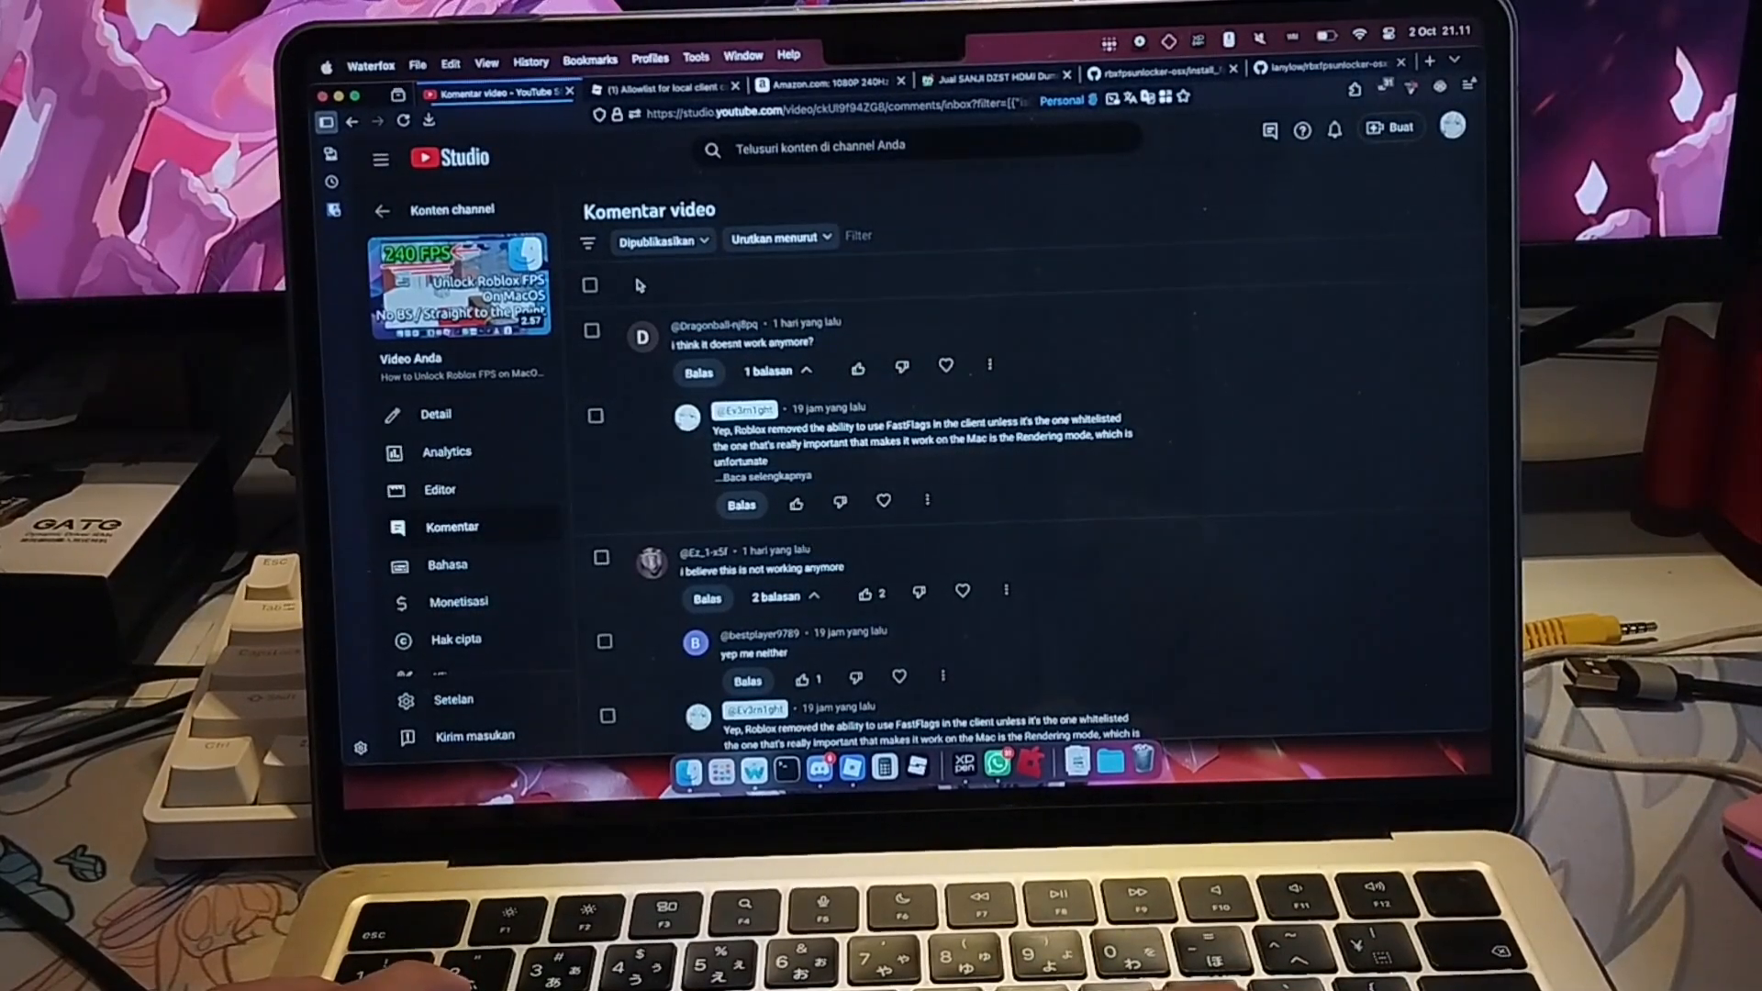
pyautogui.moveTo(803, 284)
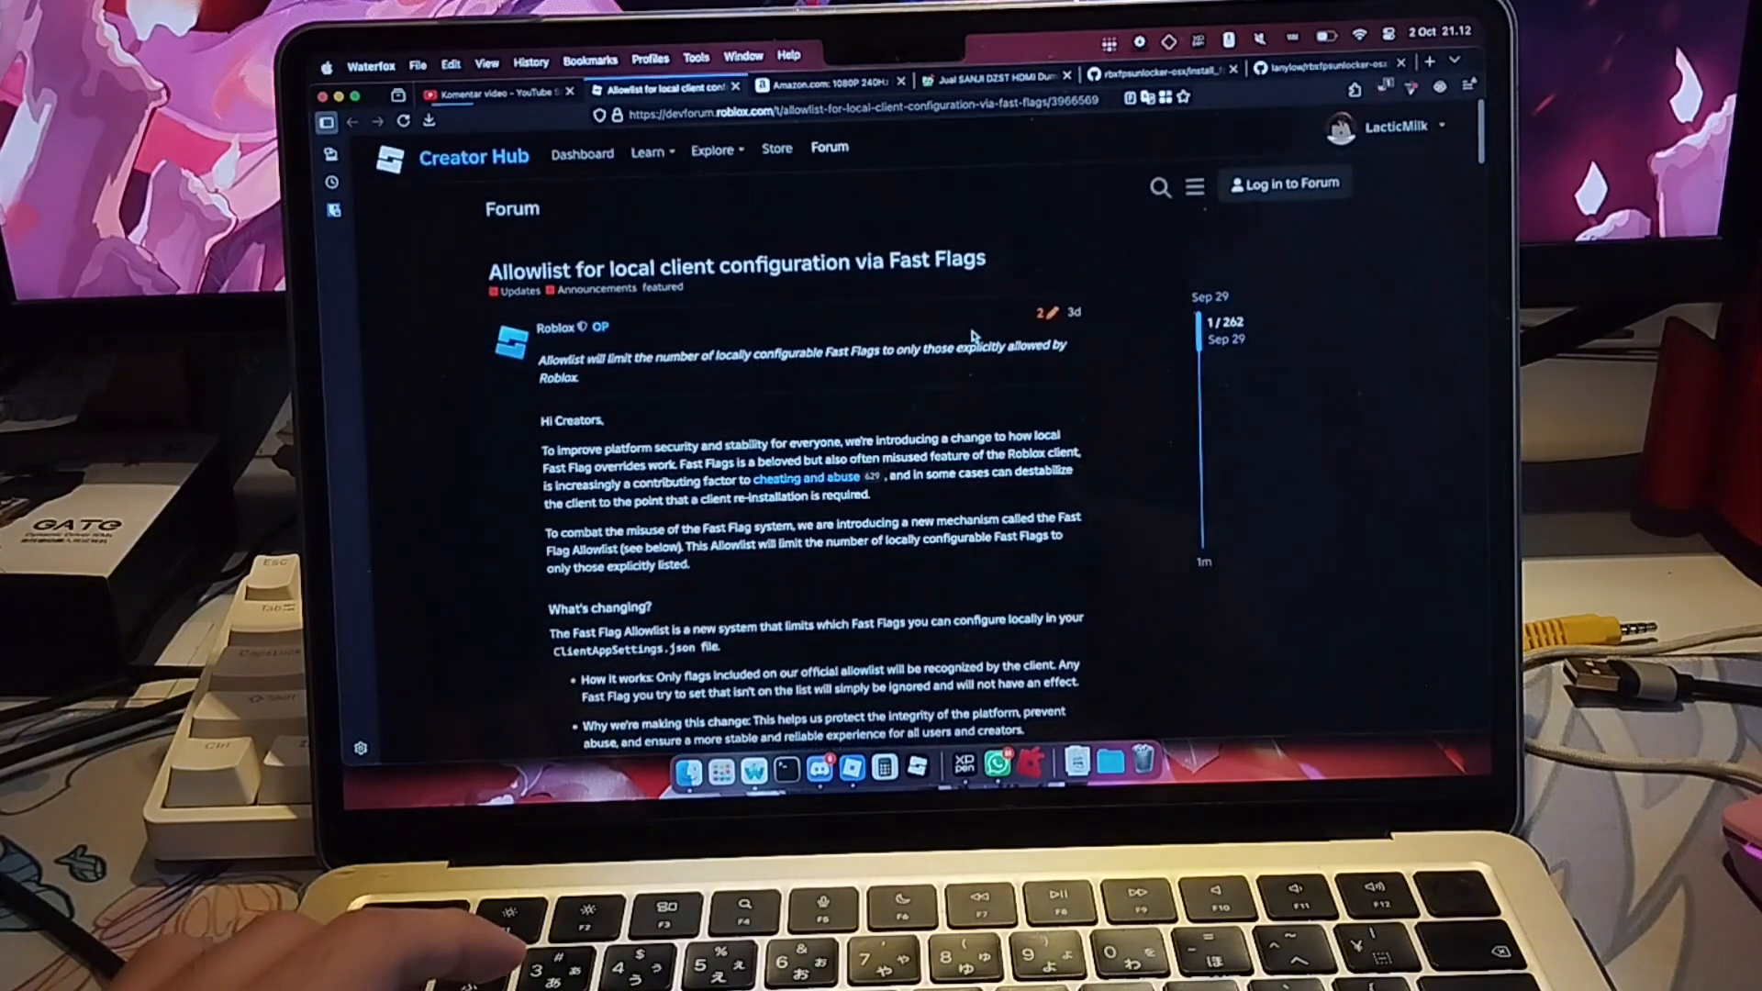
pyautogui.scroll(-3)
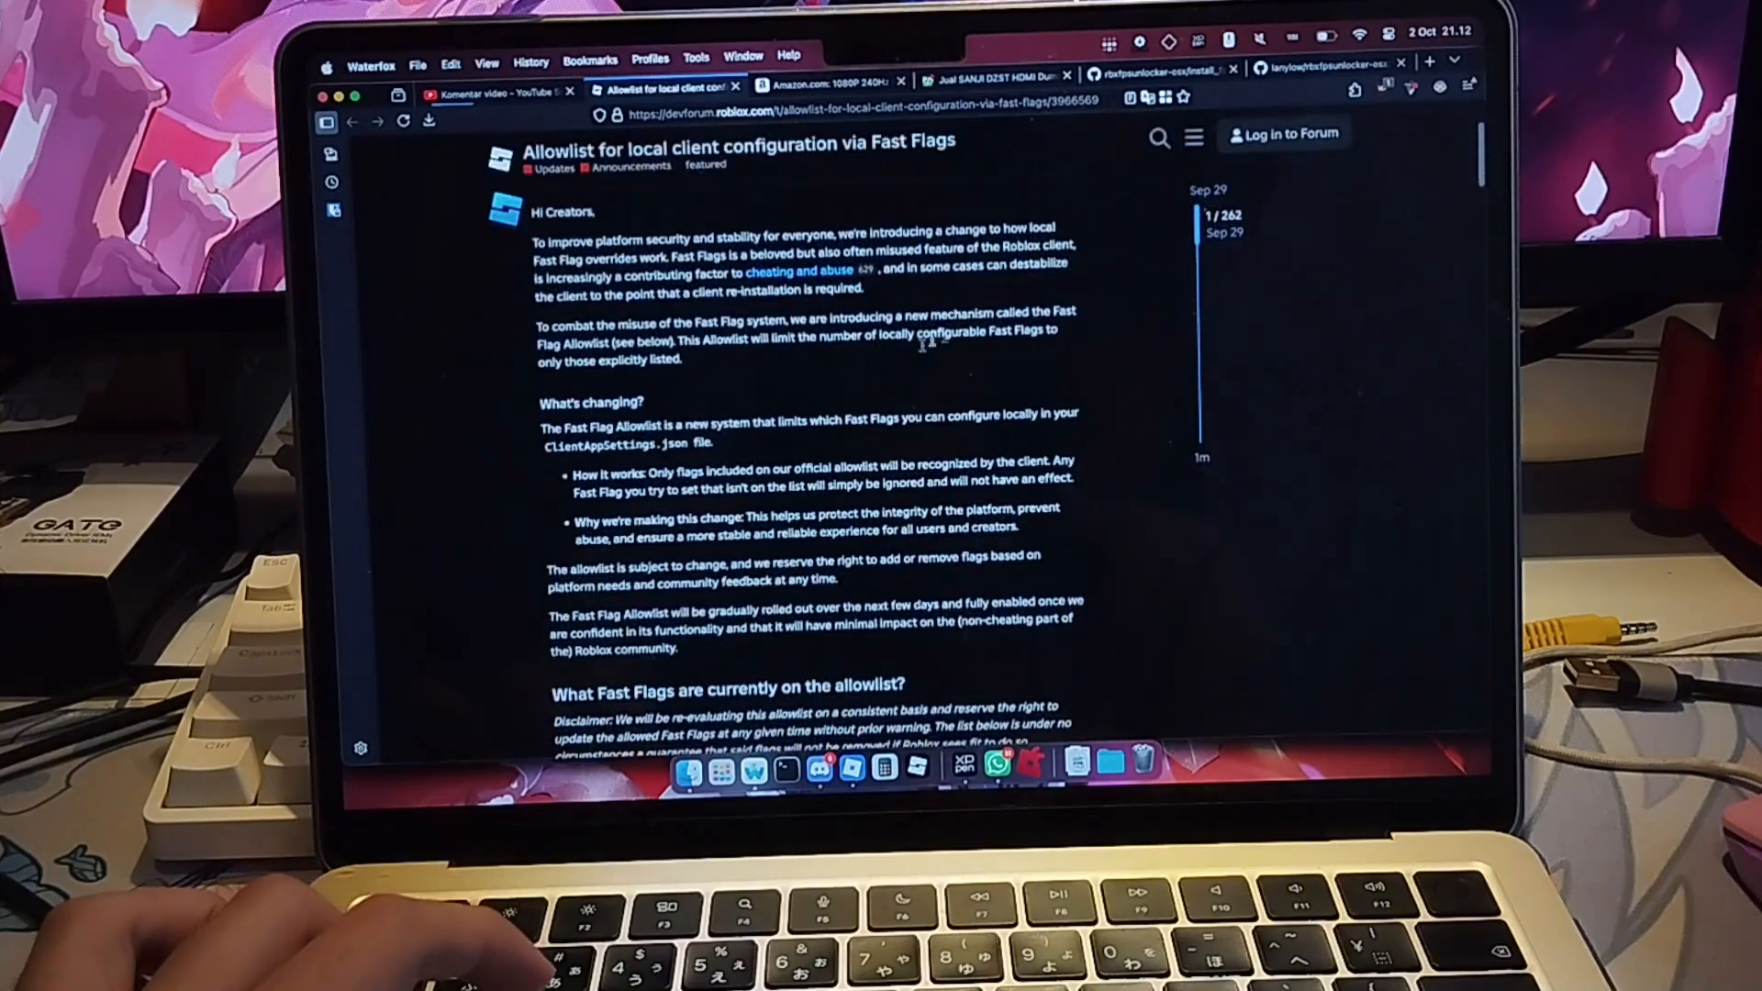
pyautogui.scroll(-3)
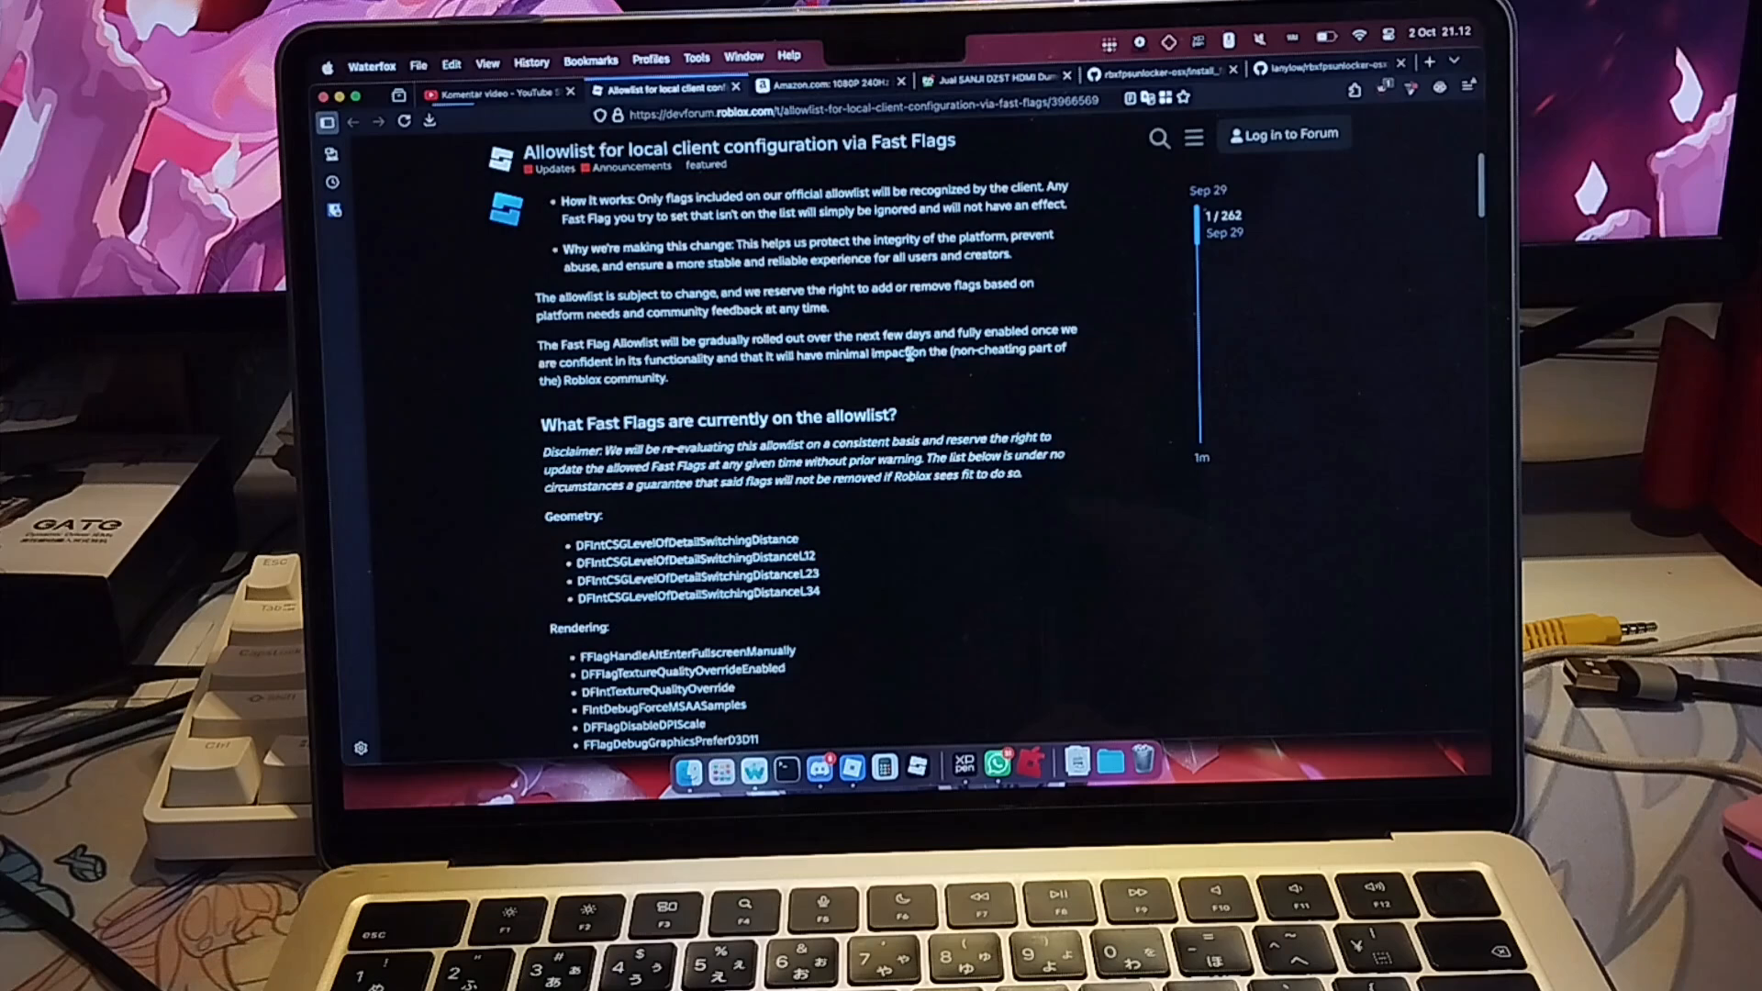
pyautogui.scroll(-3)
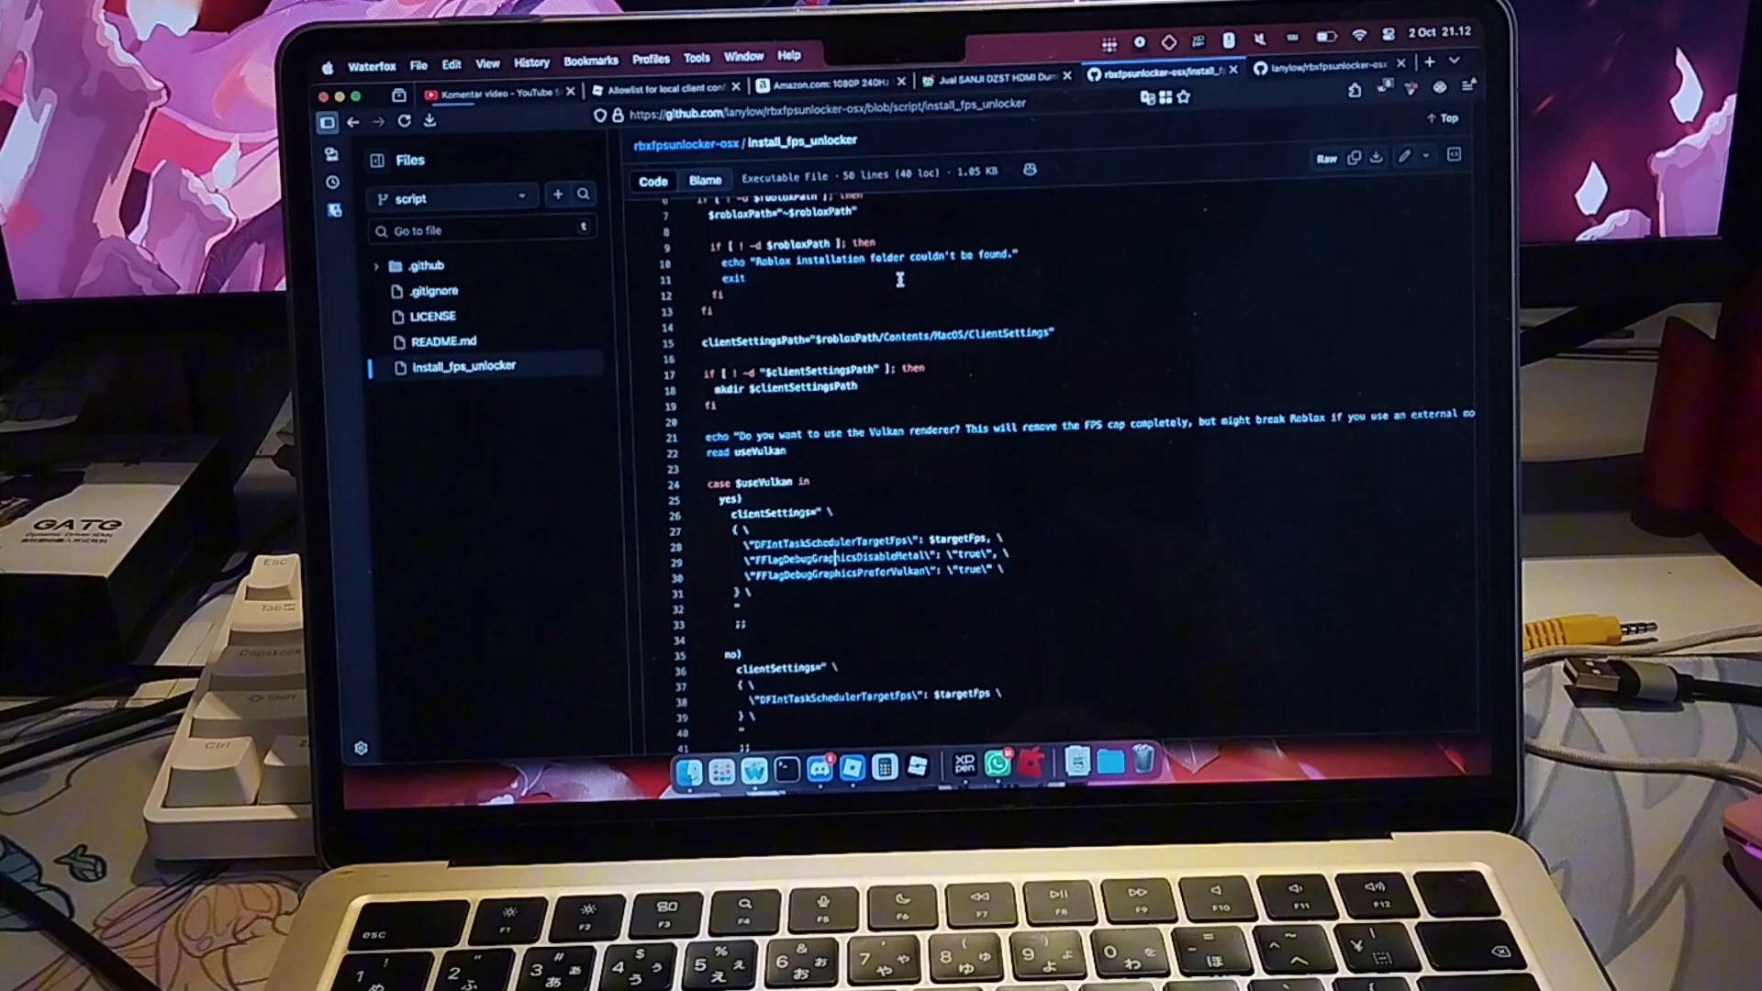
pyautogui.click(499, 91)
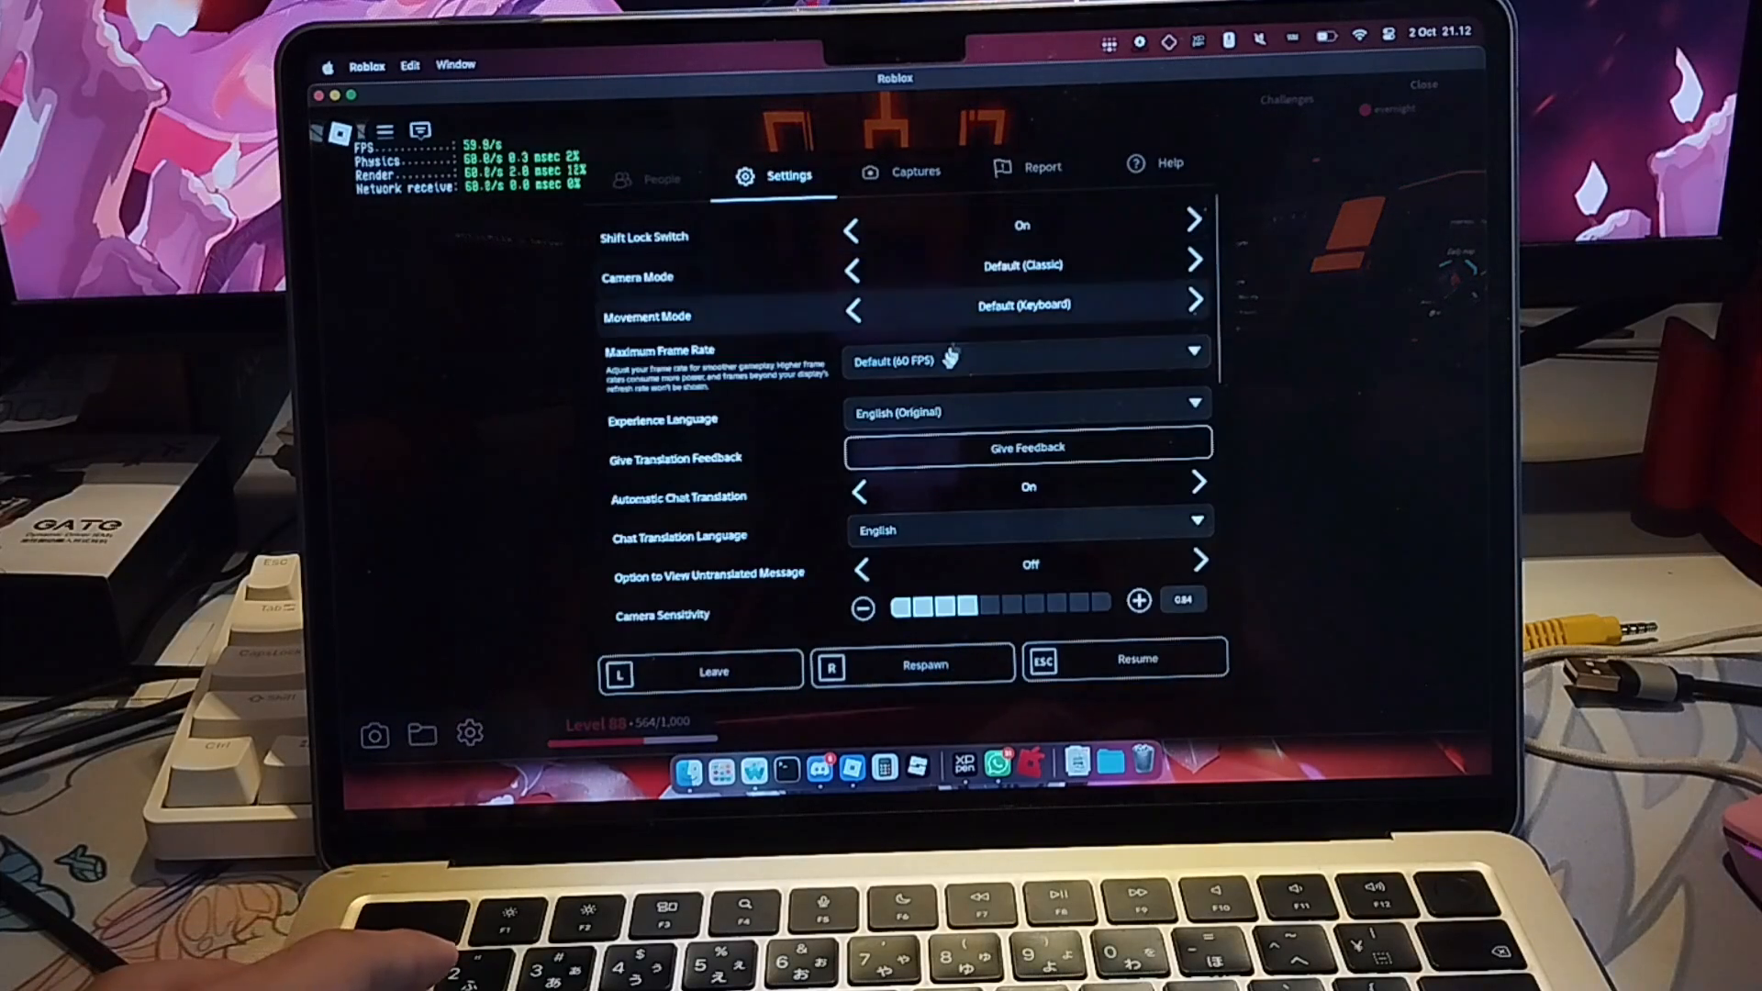
# - Set Roblox's Maximum Frame Rate to 240 FPS from the frame-rate choices
pyautogui.click(1023, 358)
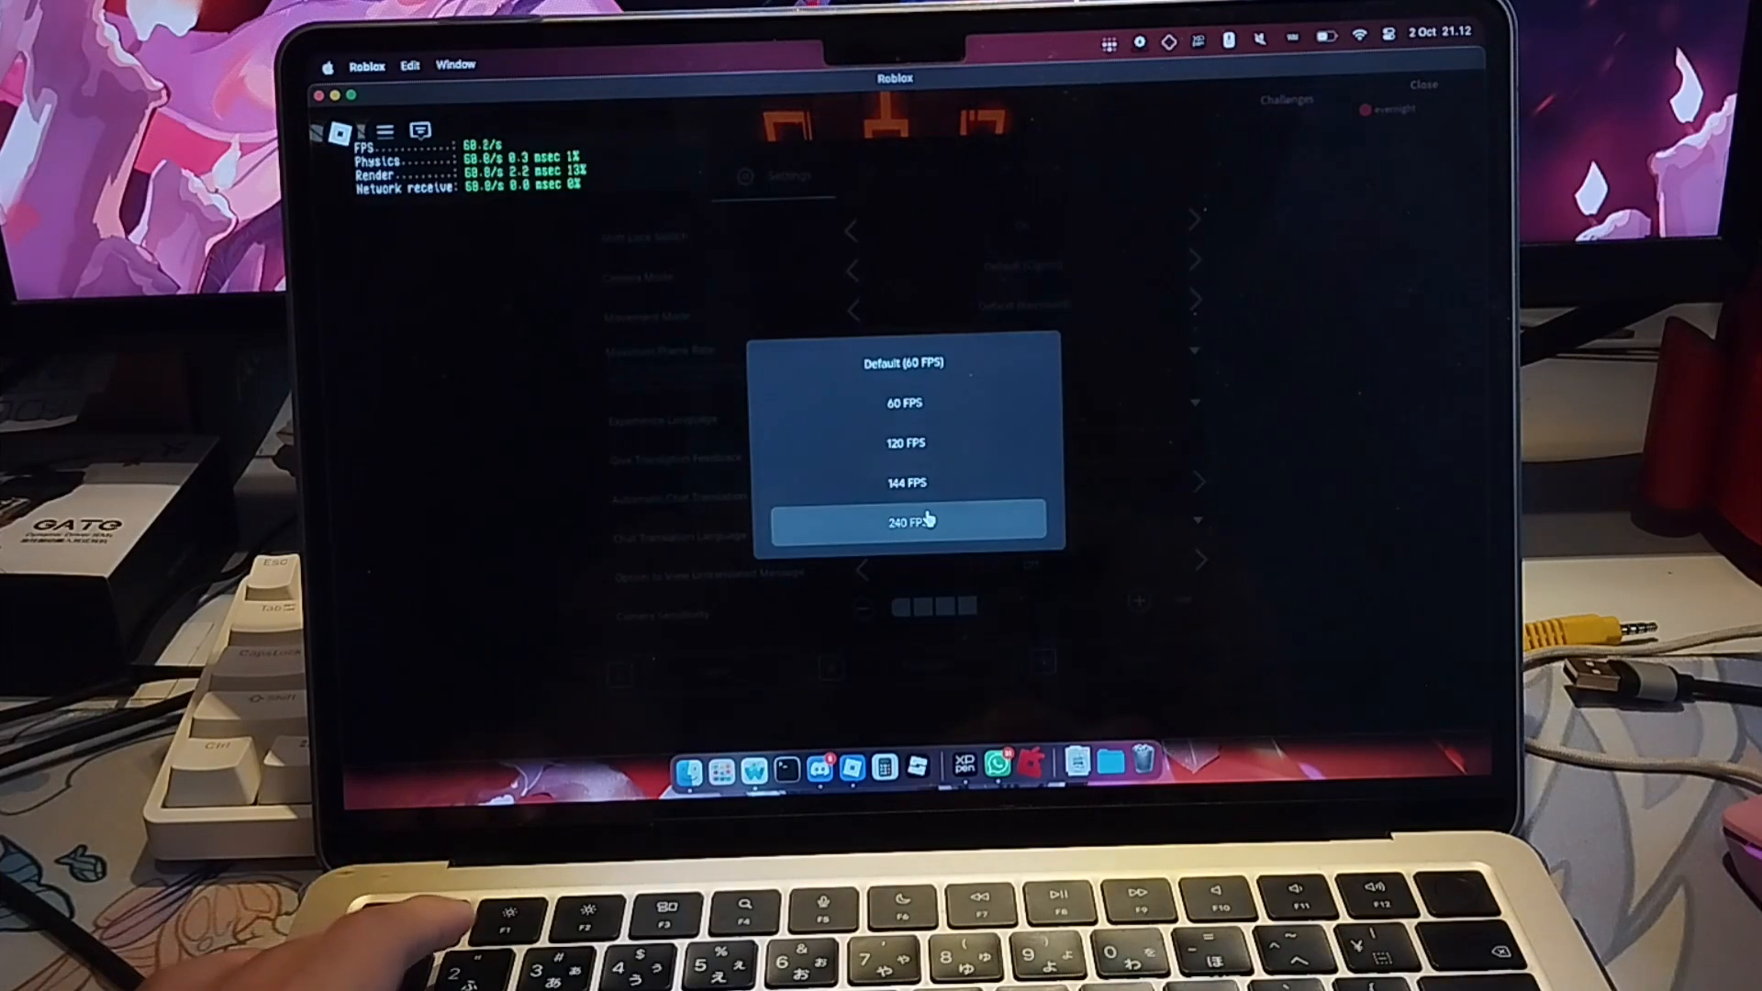
pyautogui.click(905, 519)
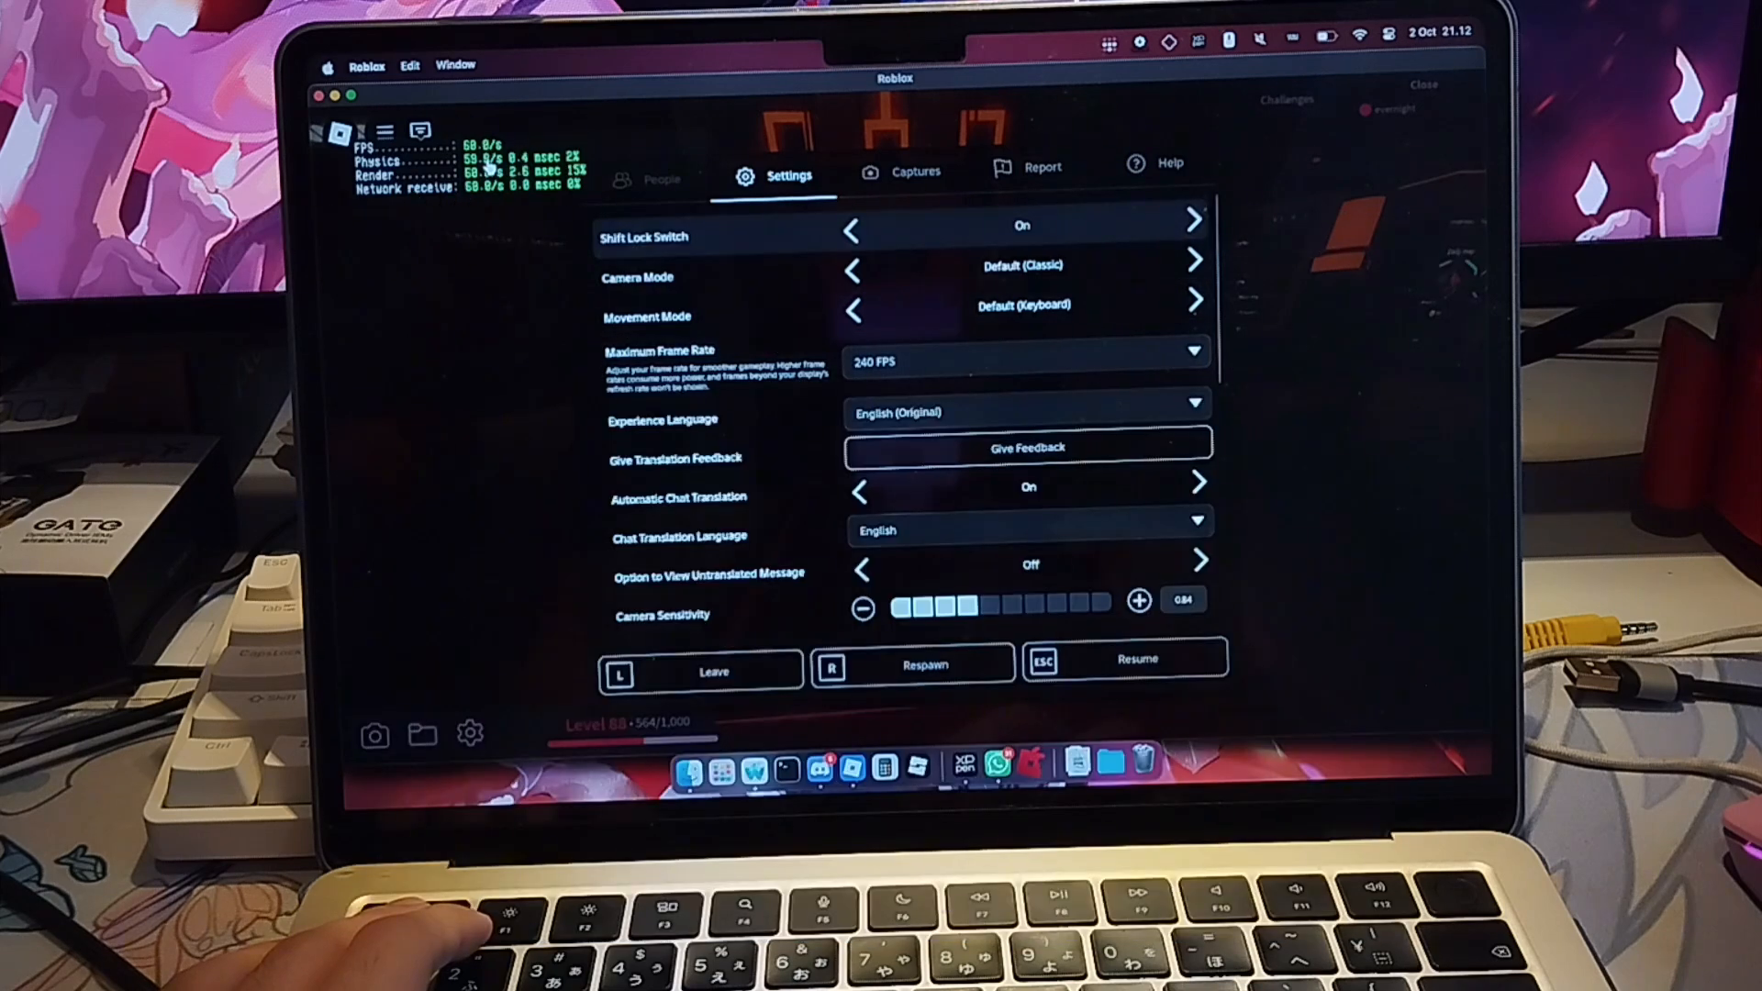
pyautogui.click(1022, 361)
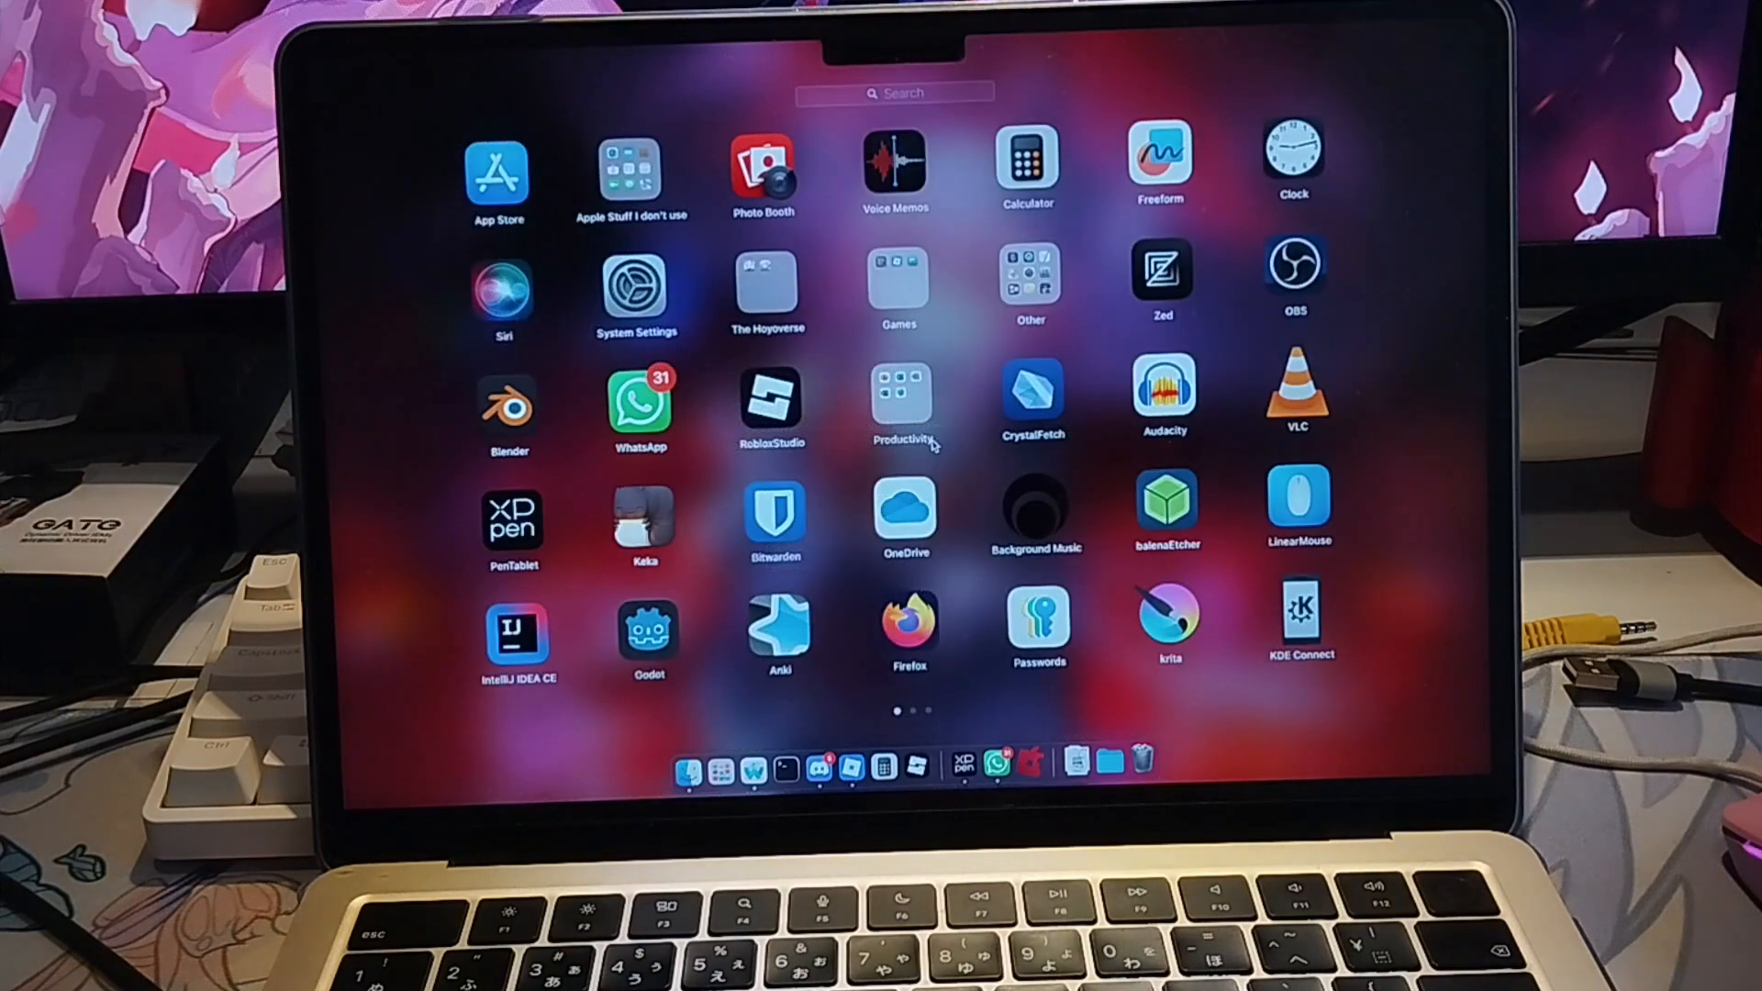
# - Leave Launchpad and bring up the Amazon listing for the 1080P 240Hz HDMI dummy plug
pyautogui.hscroll(-3)
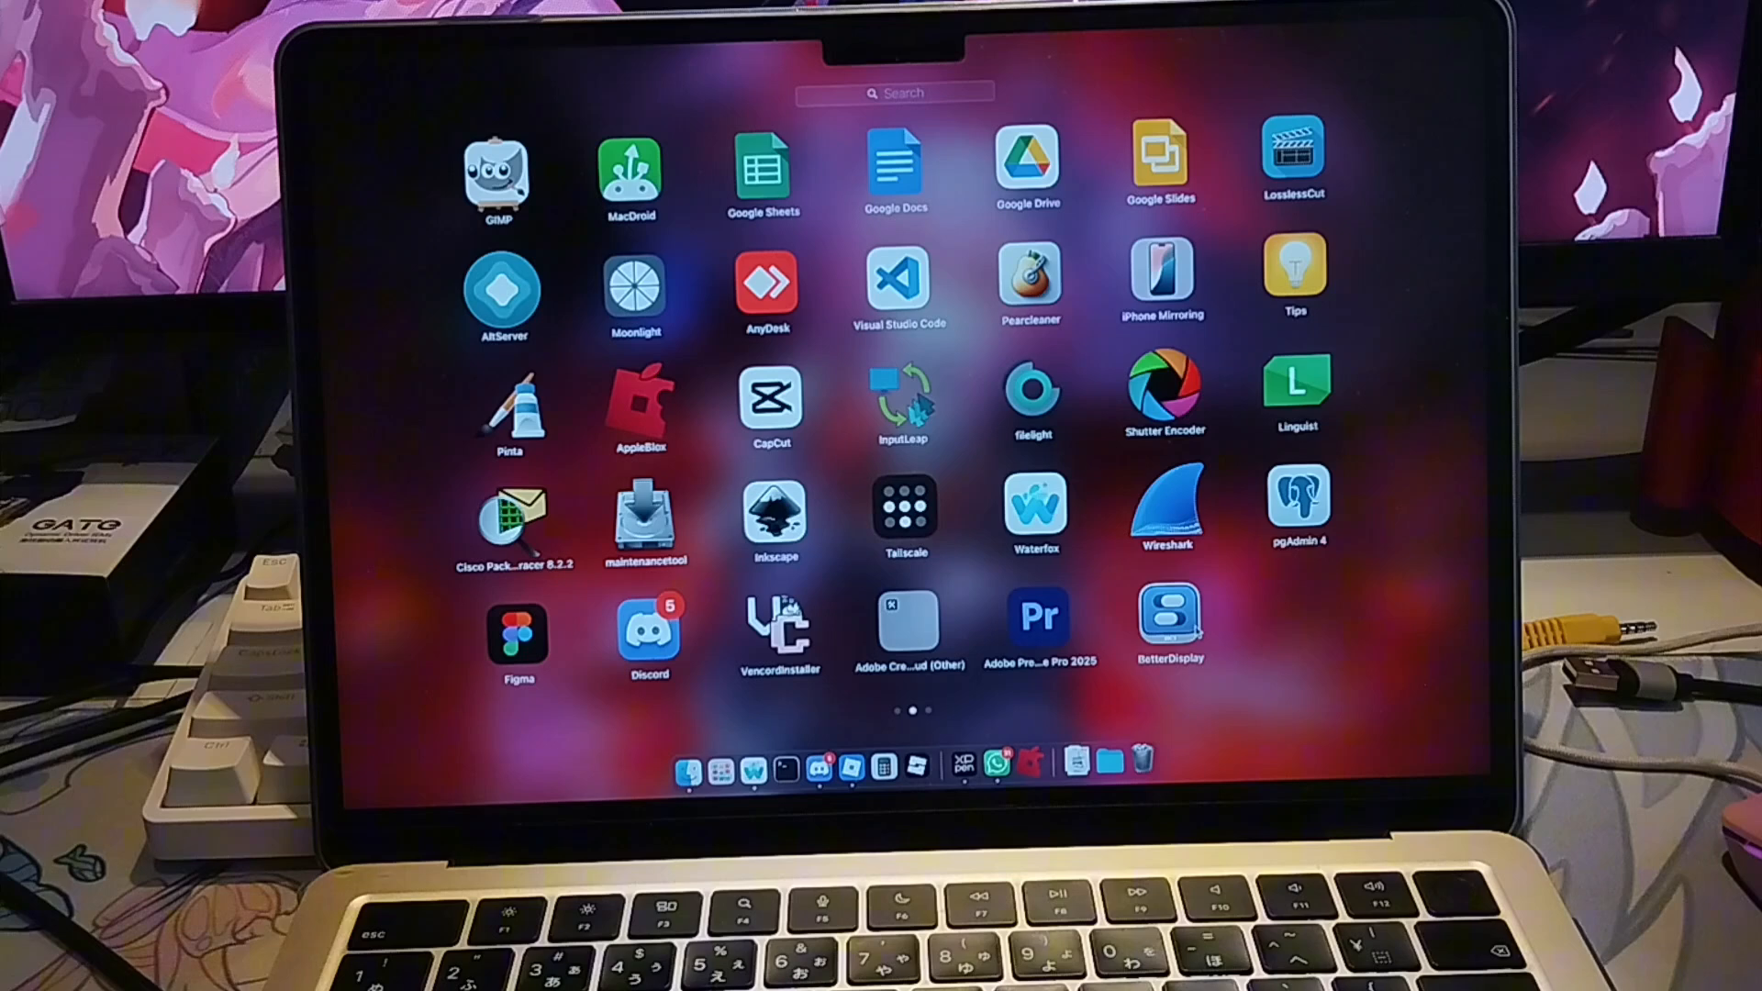
pyautogui.moveTo(1242, 633)
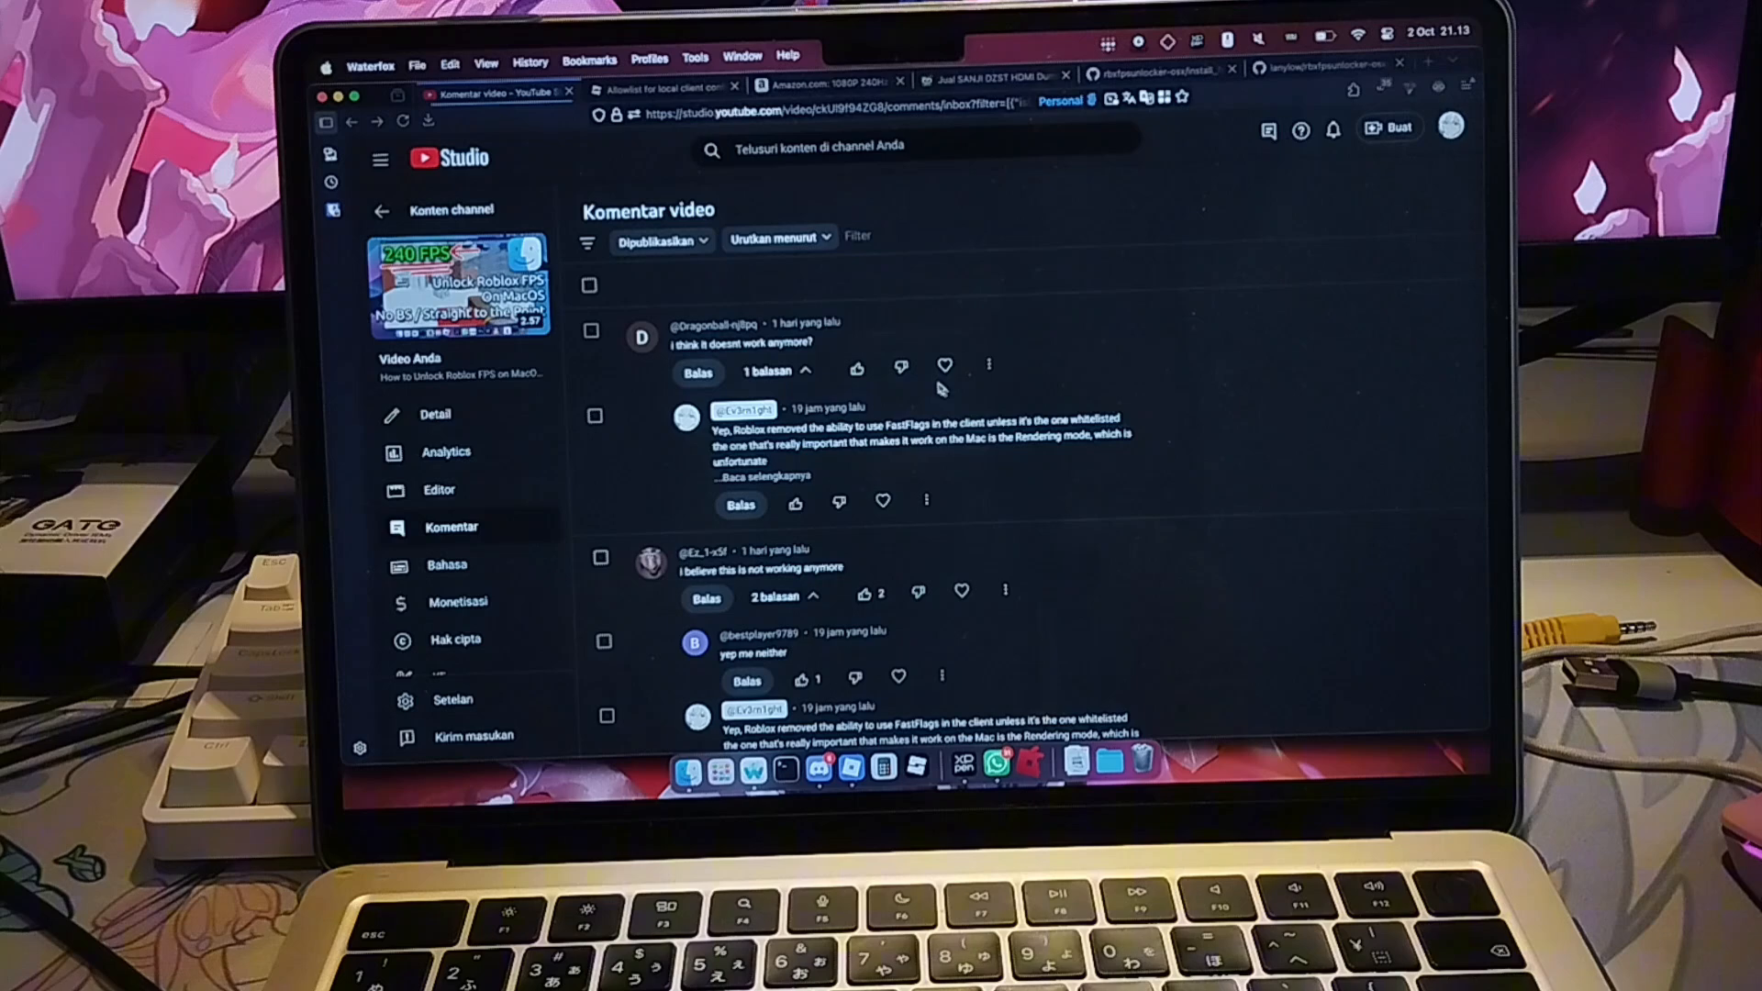
pyautogui.moveTo(888, 207)
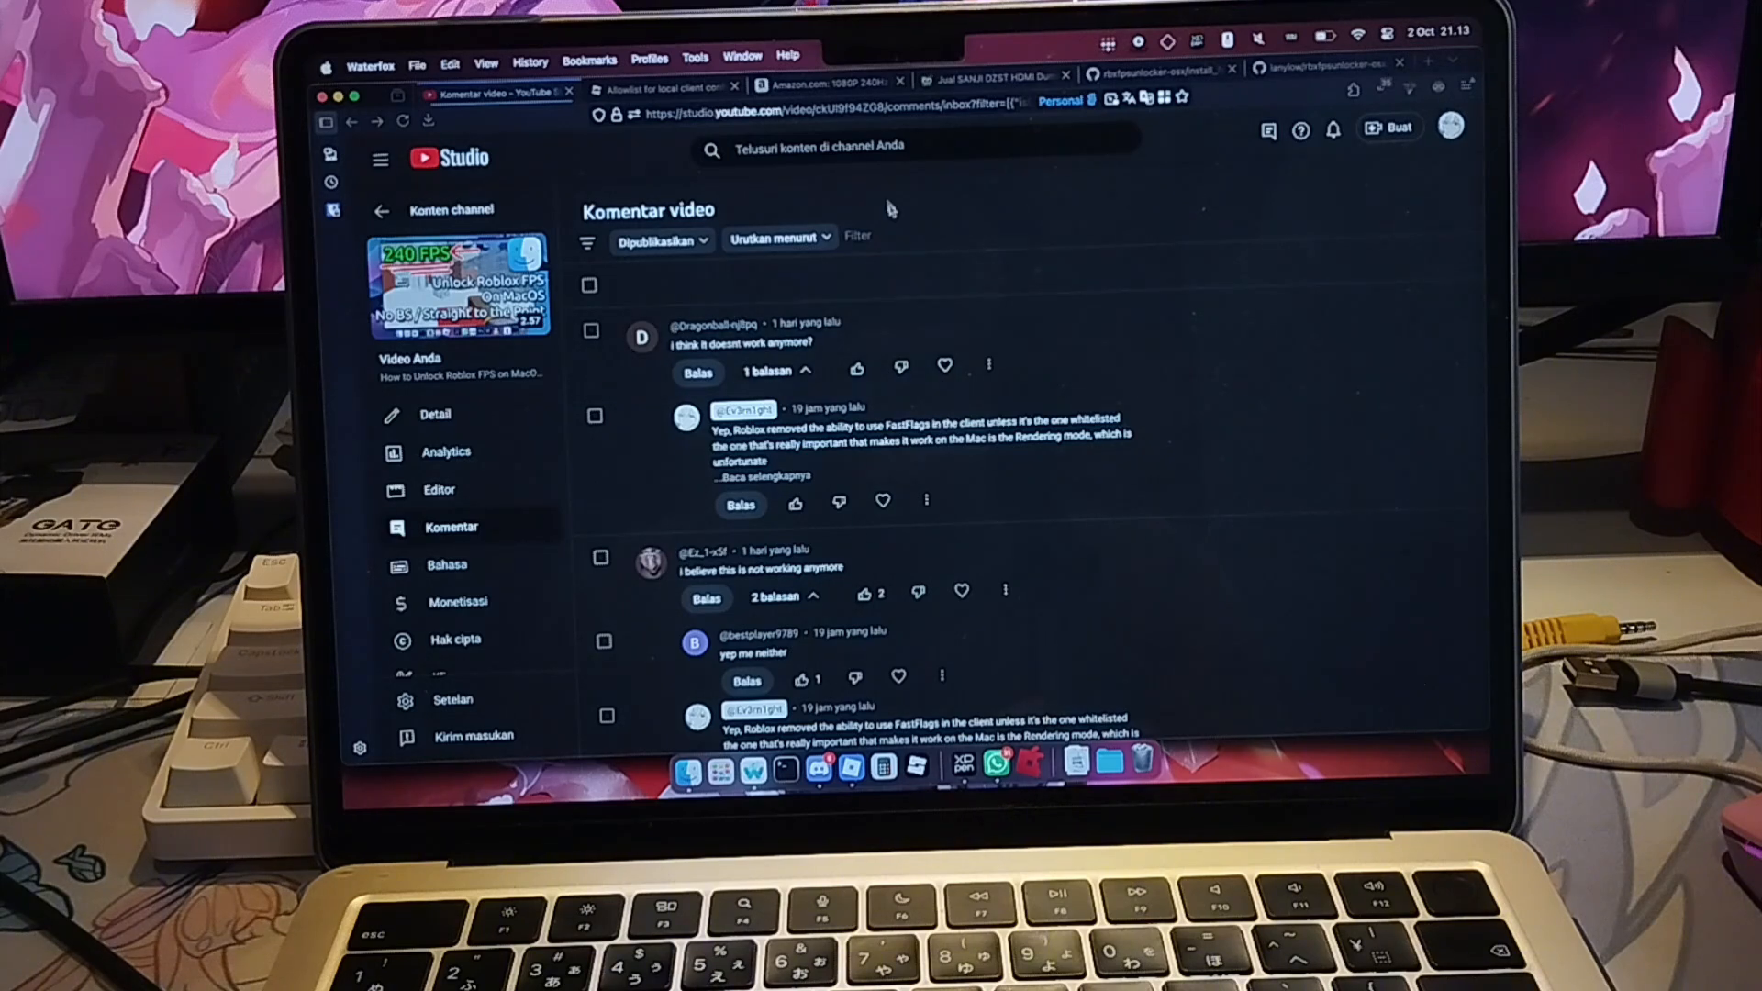
pyautogui.click(832, 82)
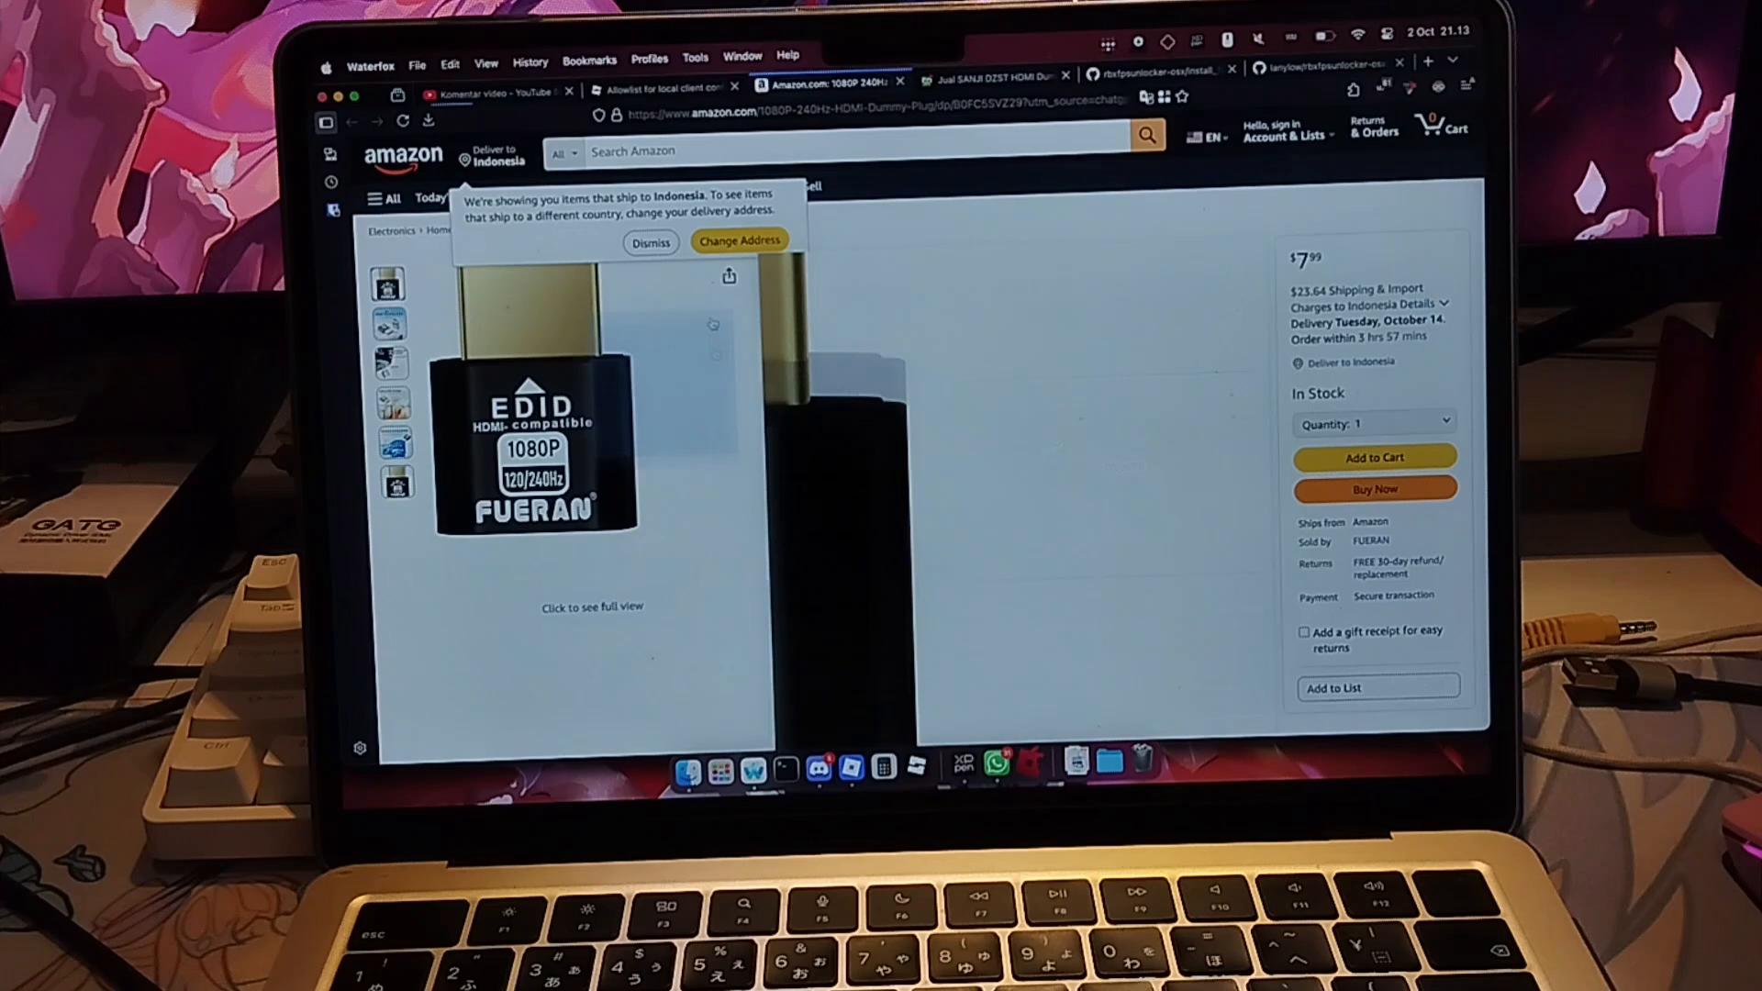
# - Dismiss Amazon's delivery address notice and switch to the Tokopedia SANJI DZST dummy adapter listing
pyautogui.click(650, 242)
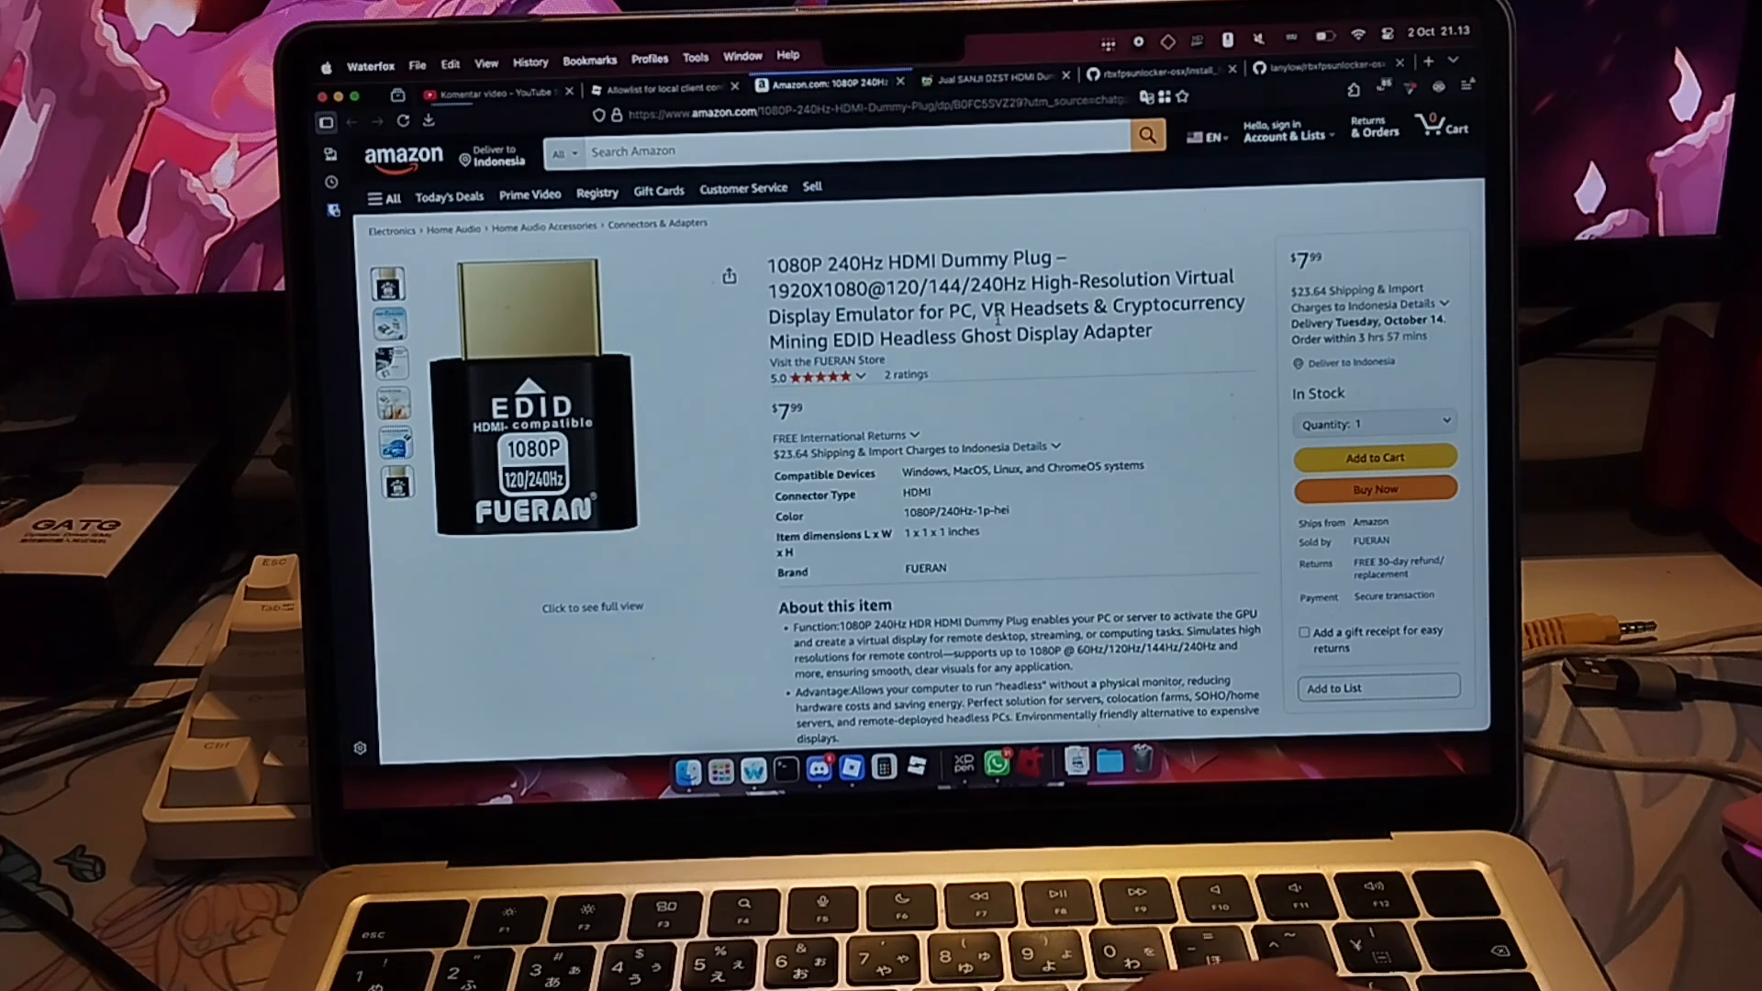
pyautogui.moveTo(967, 376)
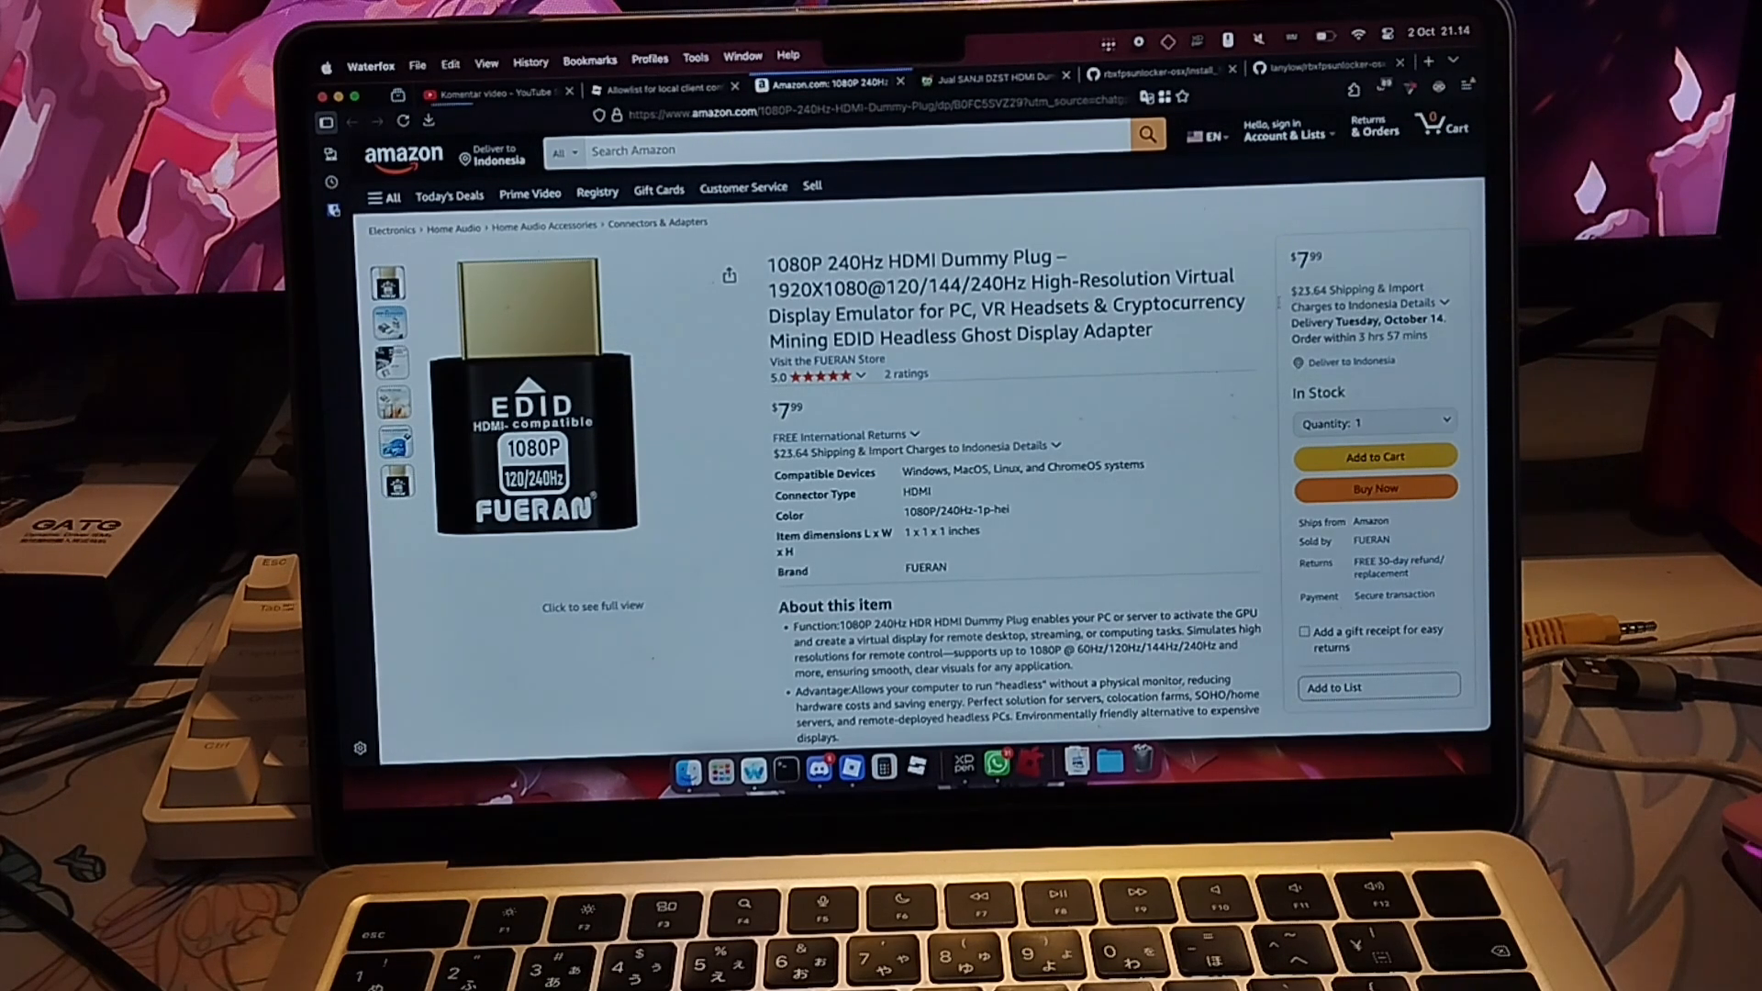
pyautogui.click(995, 77)
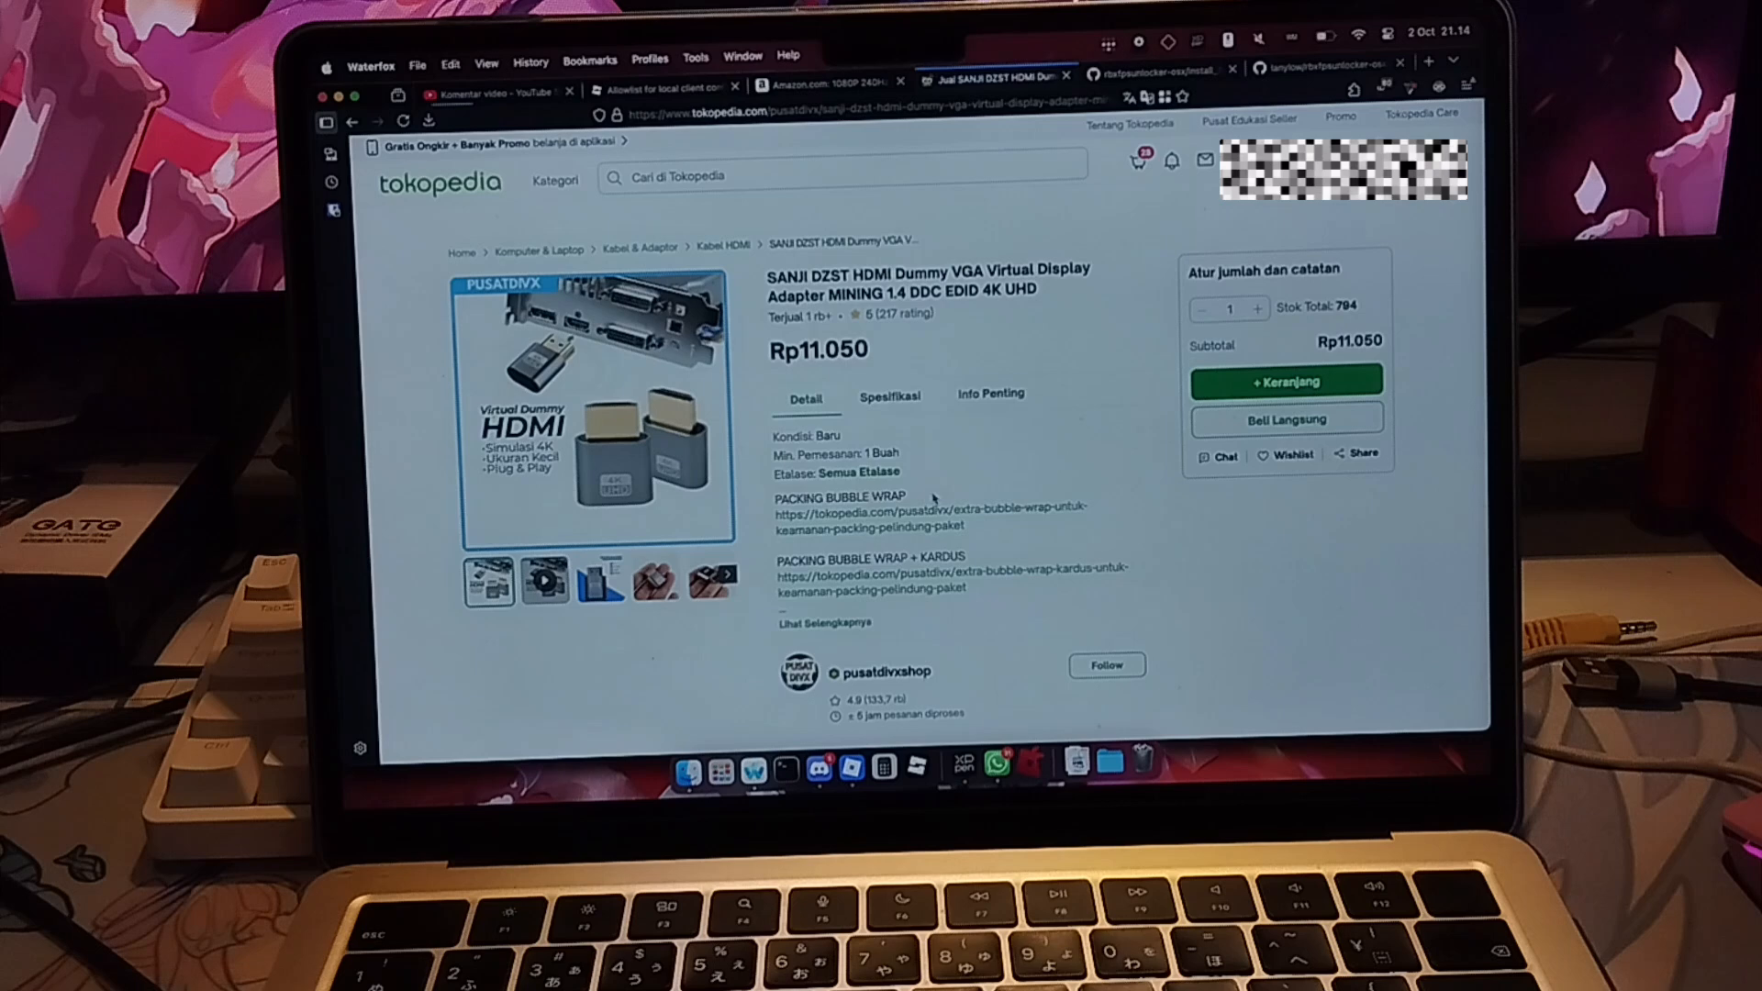
# - Scroll the Tokopedia listing down to the seller and packaging option links
pyautogui.scroll(-3)
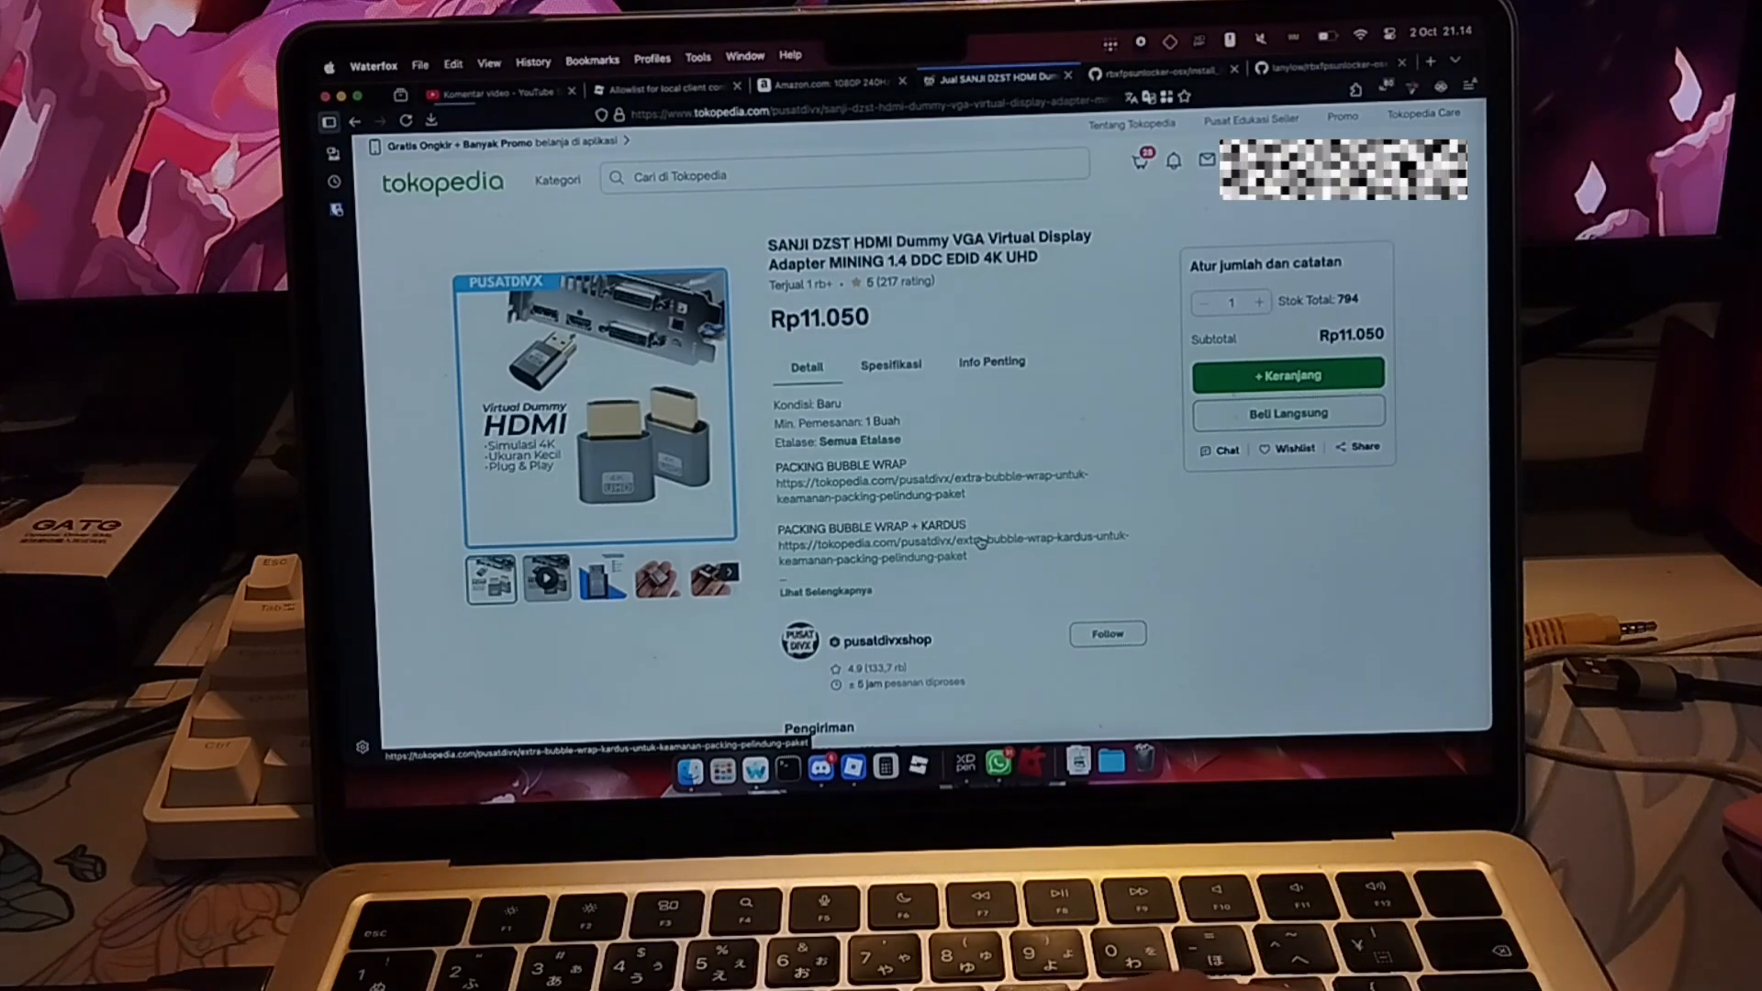
pyautogui.moveTo(1076, 580)
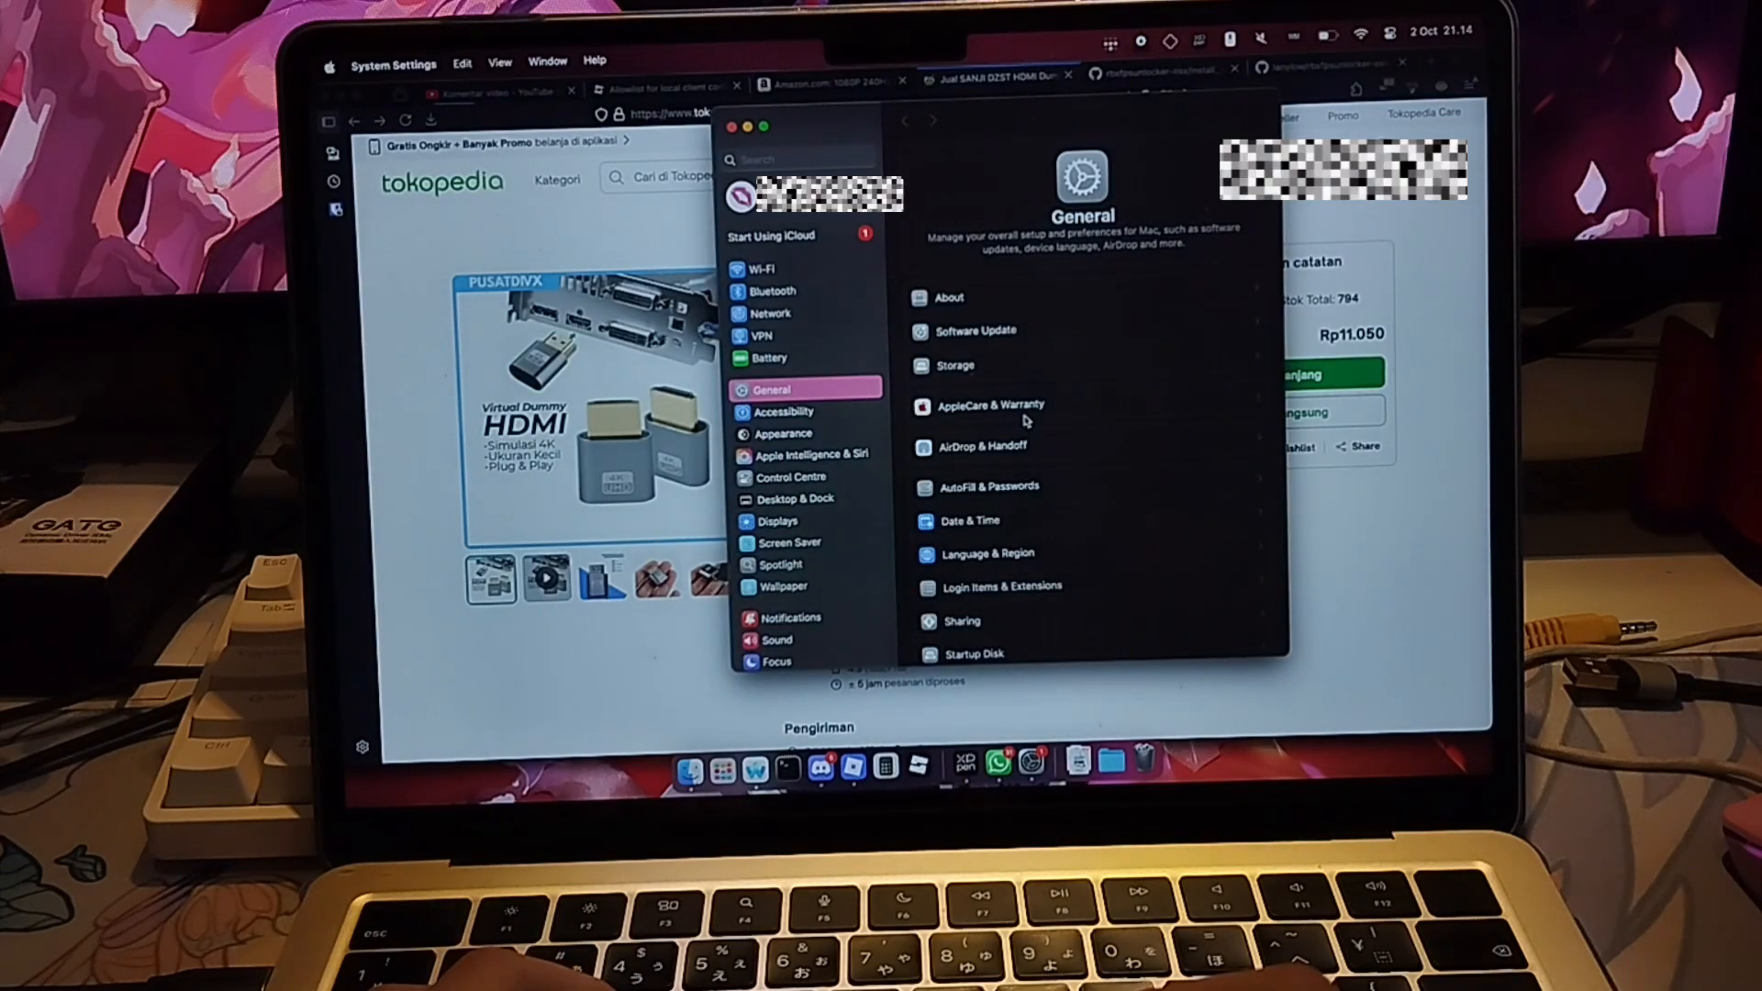
# - Go to Displays and select the Mi TV display, currently extended at 120 Hz
pyautogui.click(787, 519)
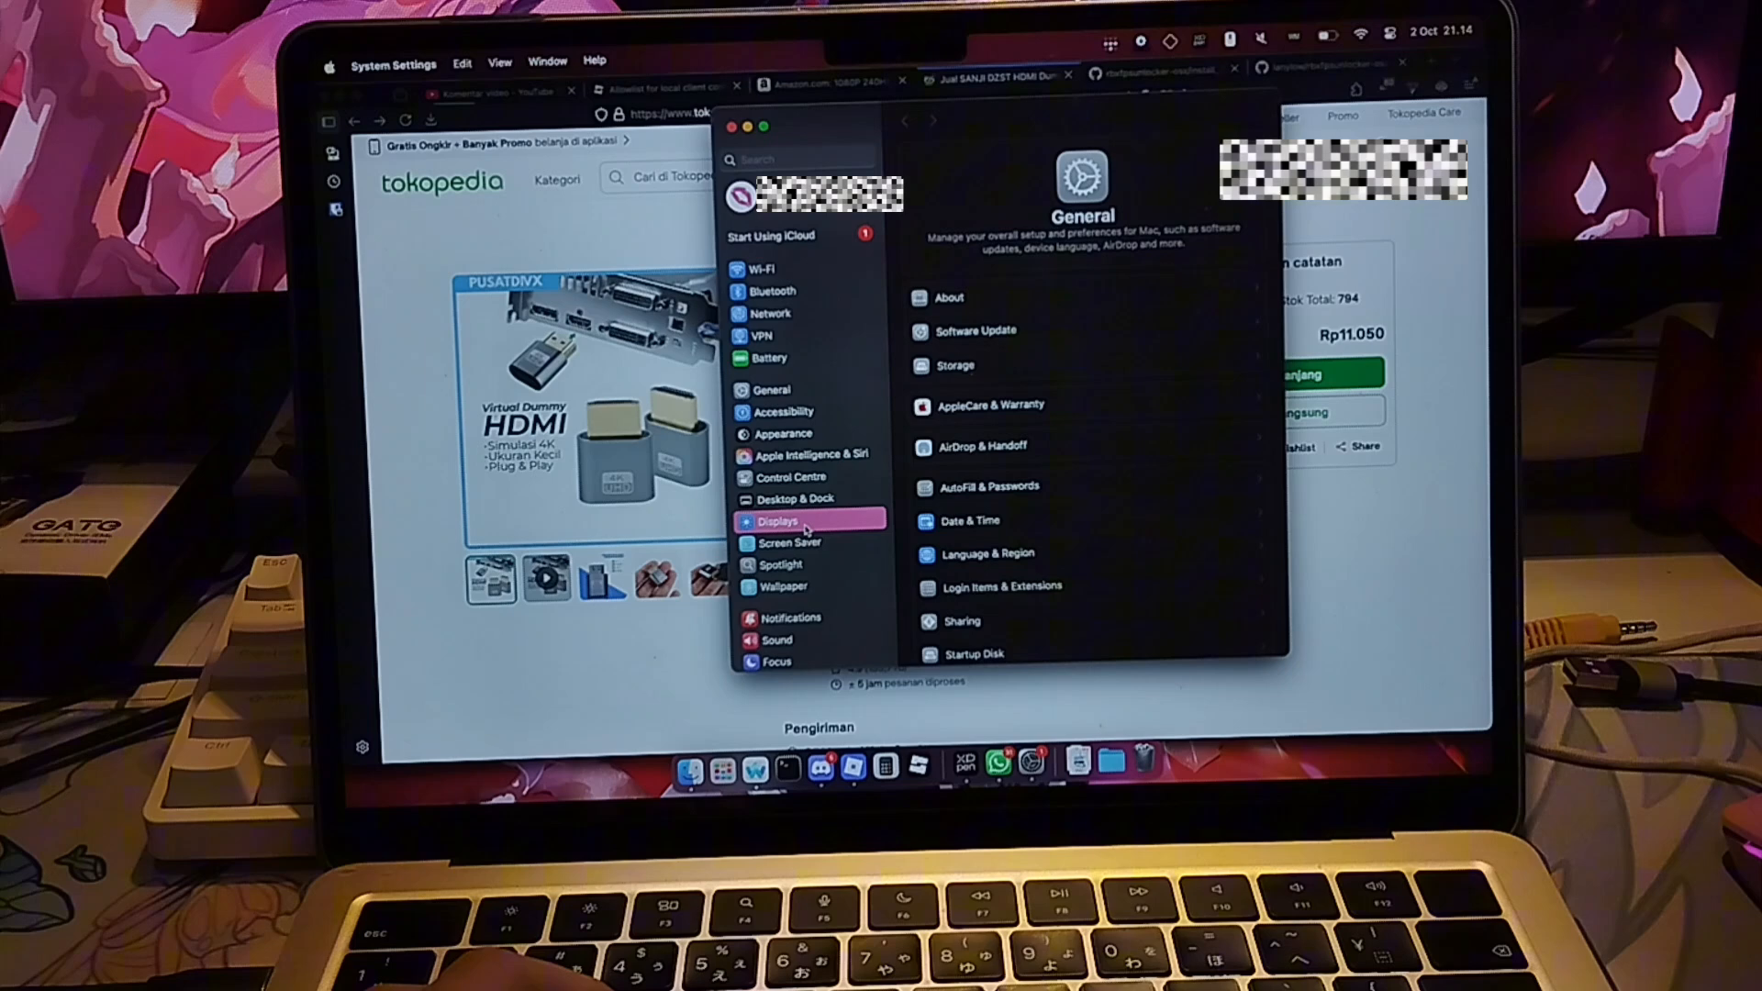
pyautogui.click(774, 519)
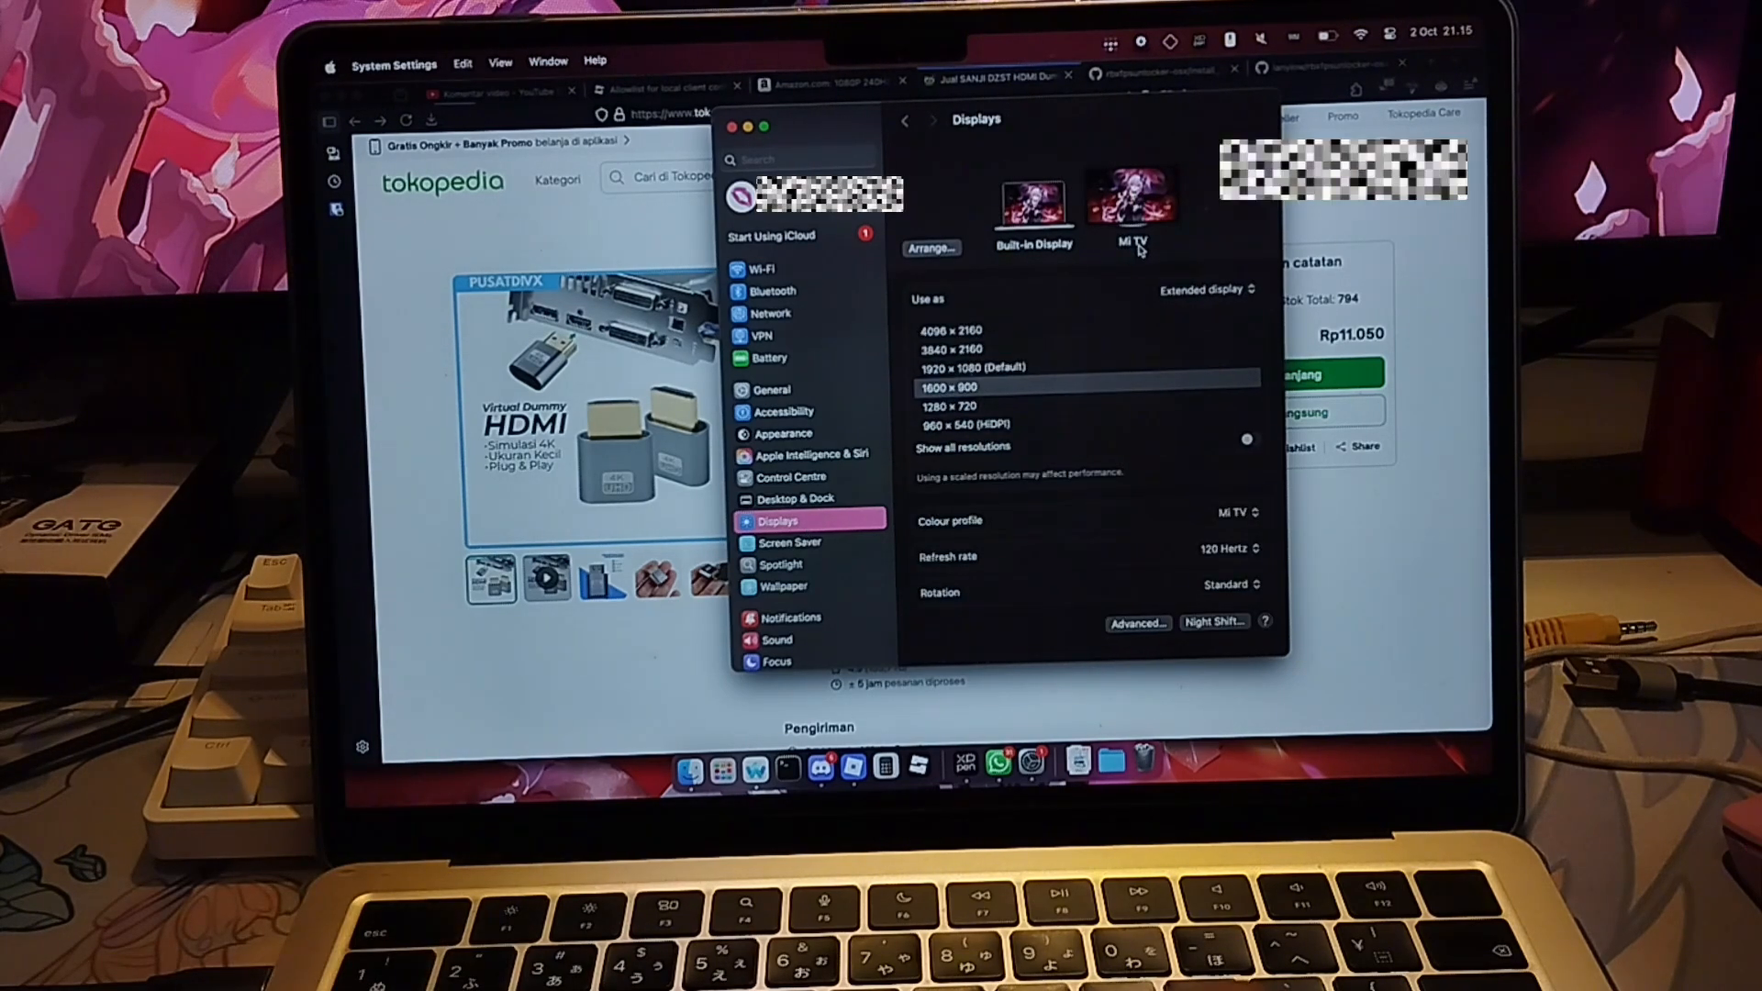
pyautogui.moveTo(1123, 260)
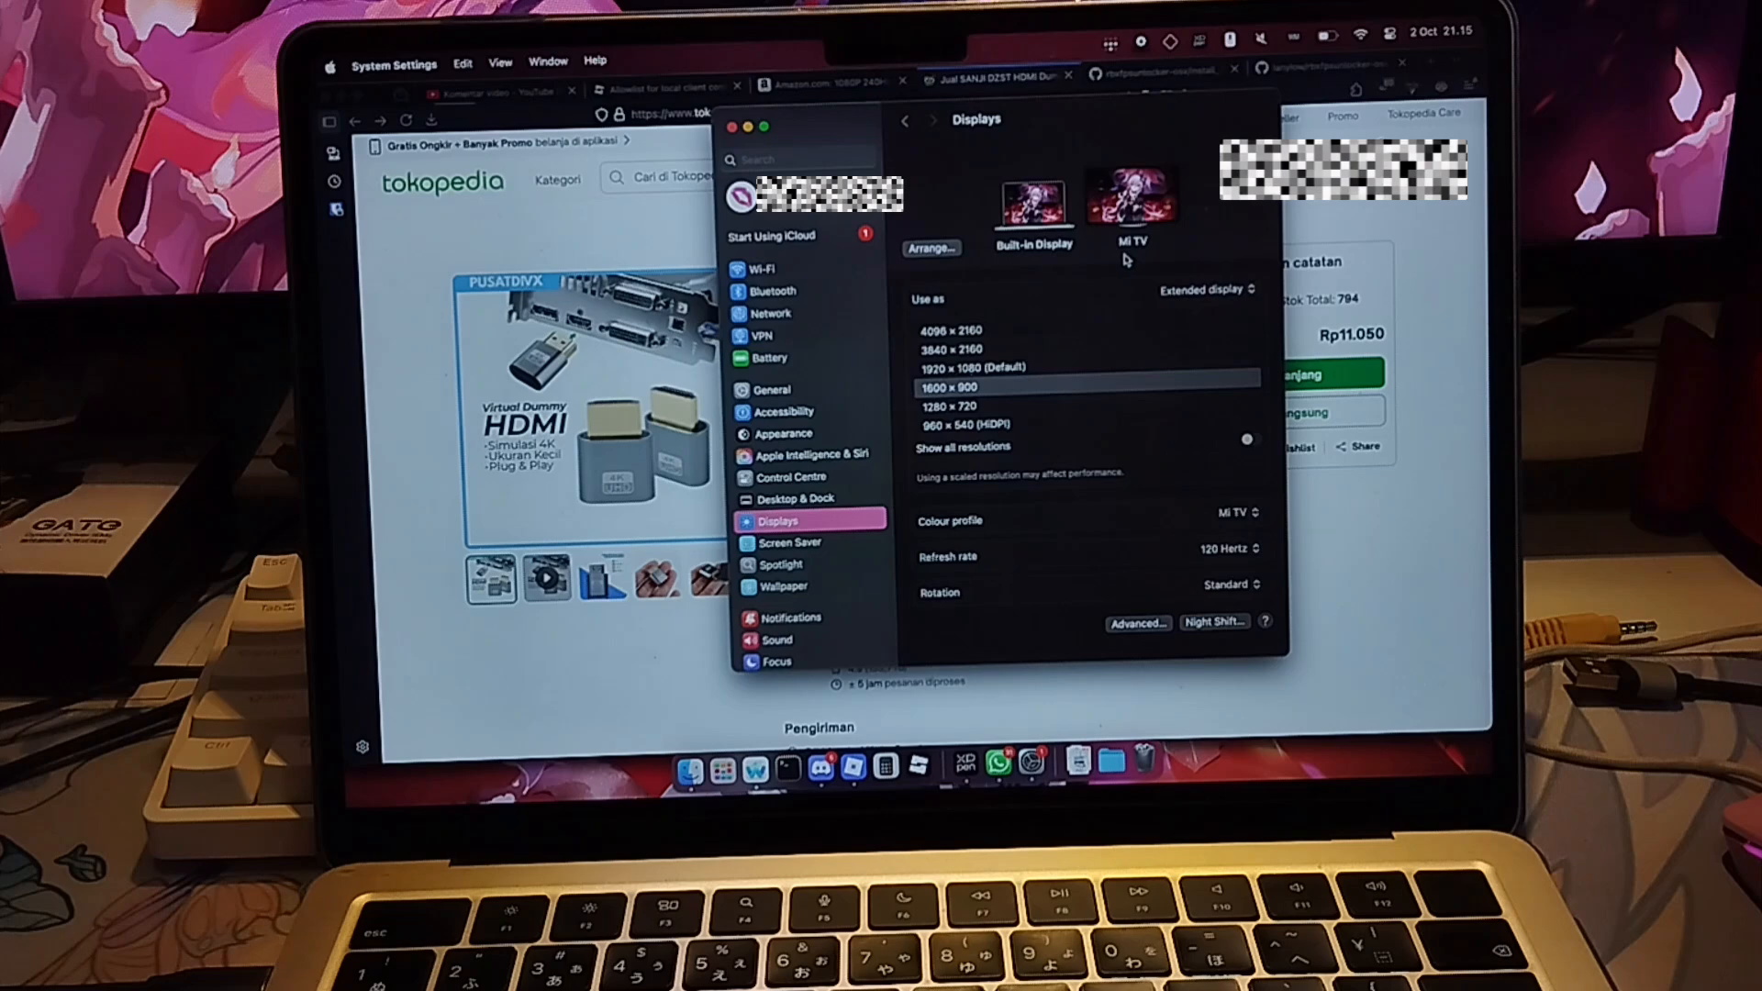
pyautogui.moveTo(1132, 257)
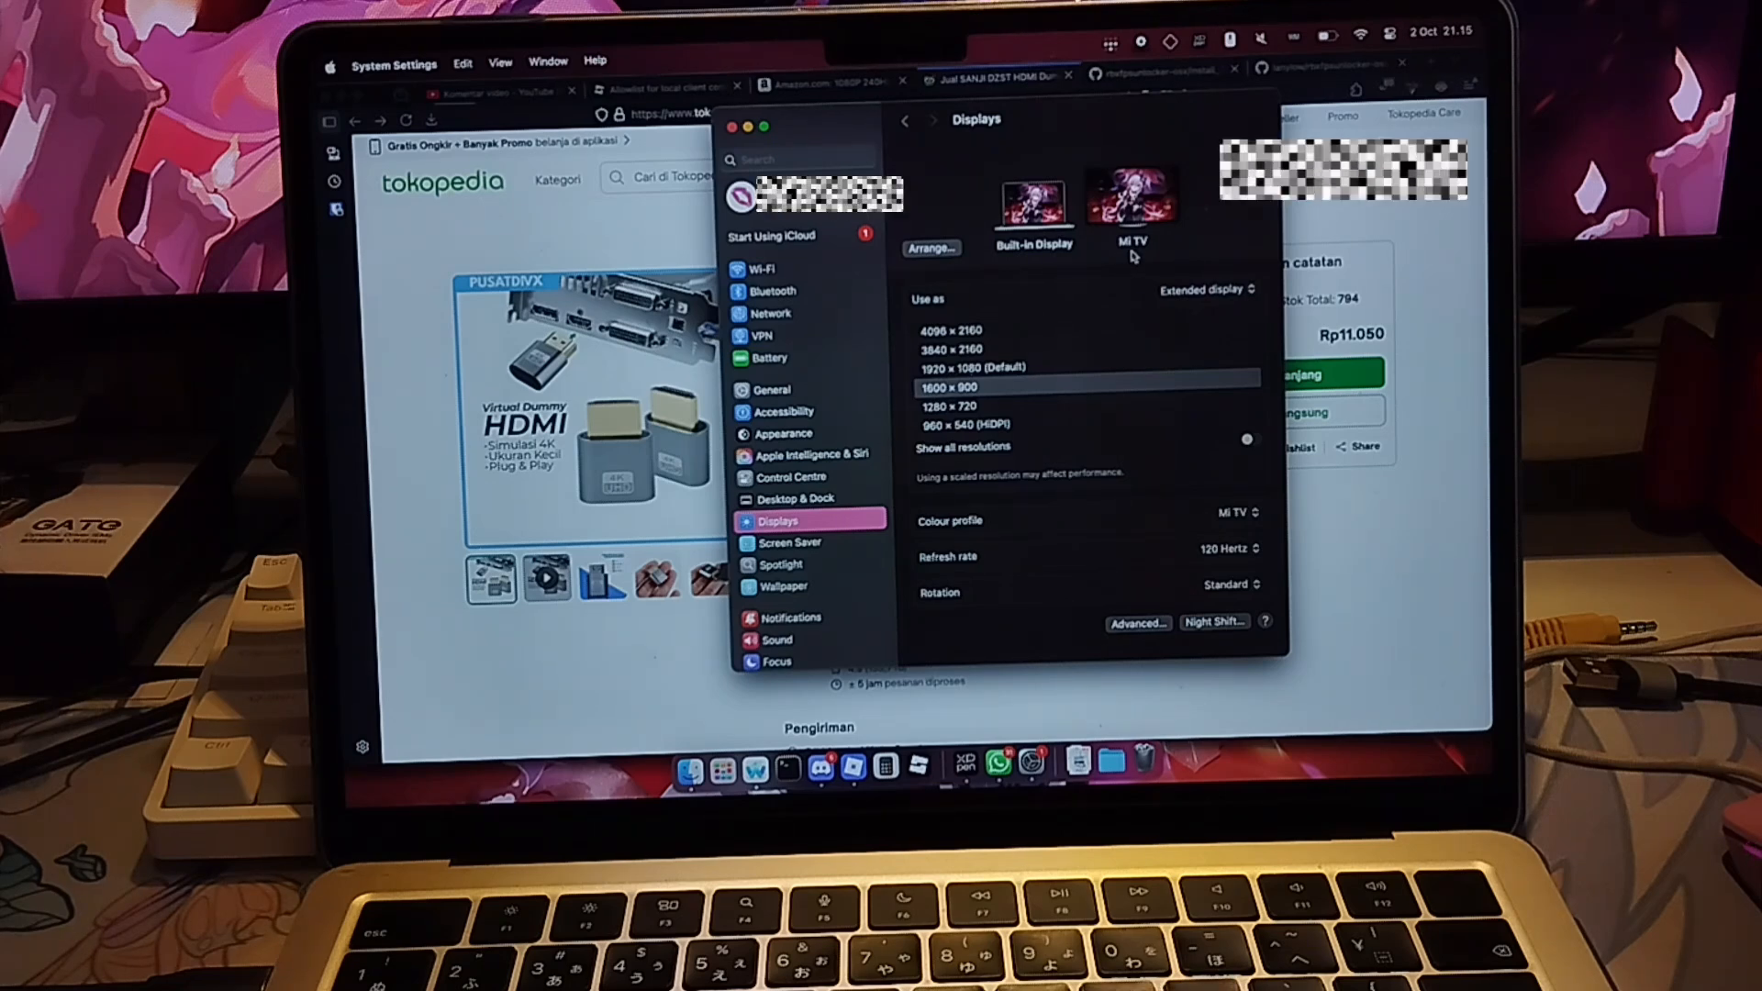
# - Set Mi TV to mirror the built-in display and optimise the mirror for Mi TV
pyautogui.click(1208, 299)
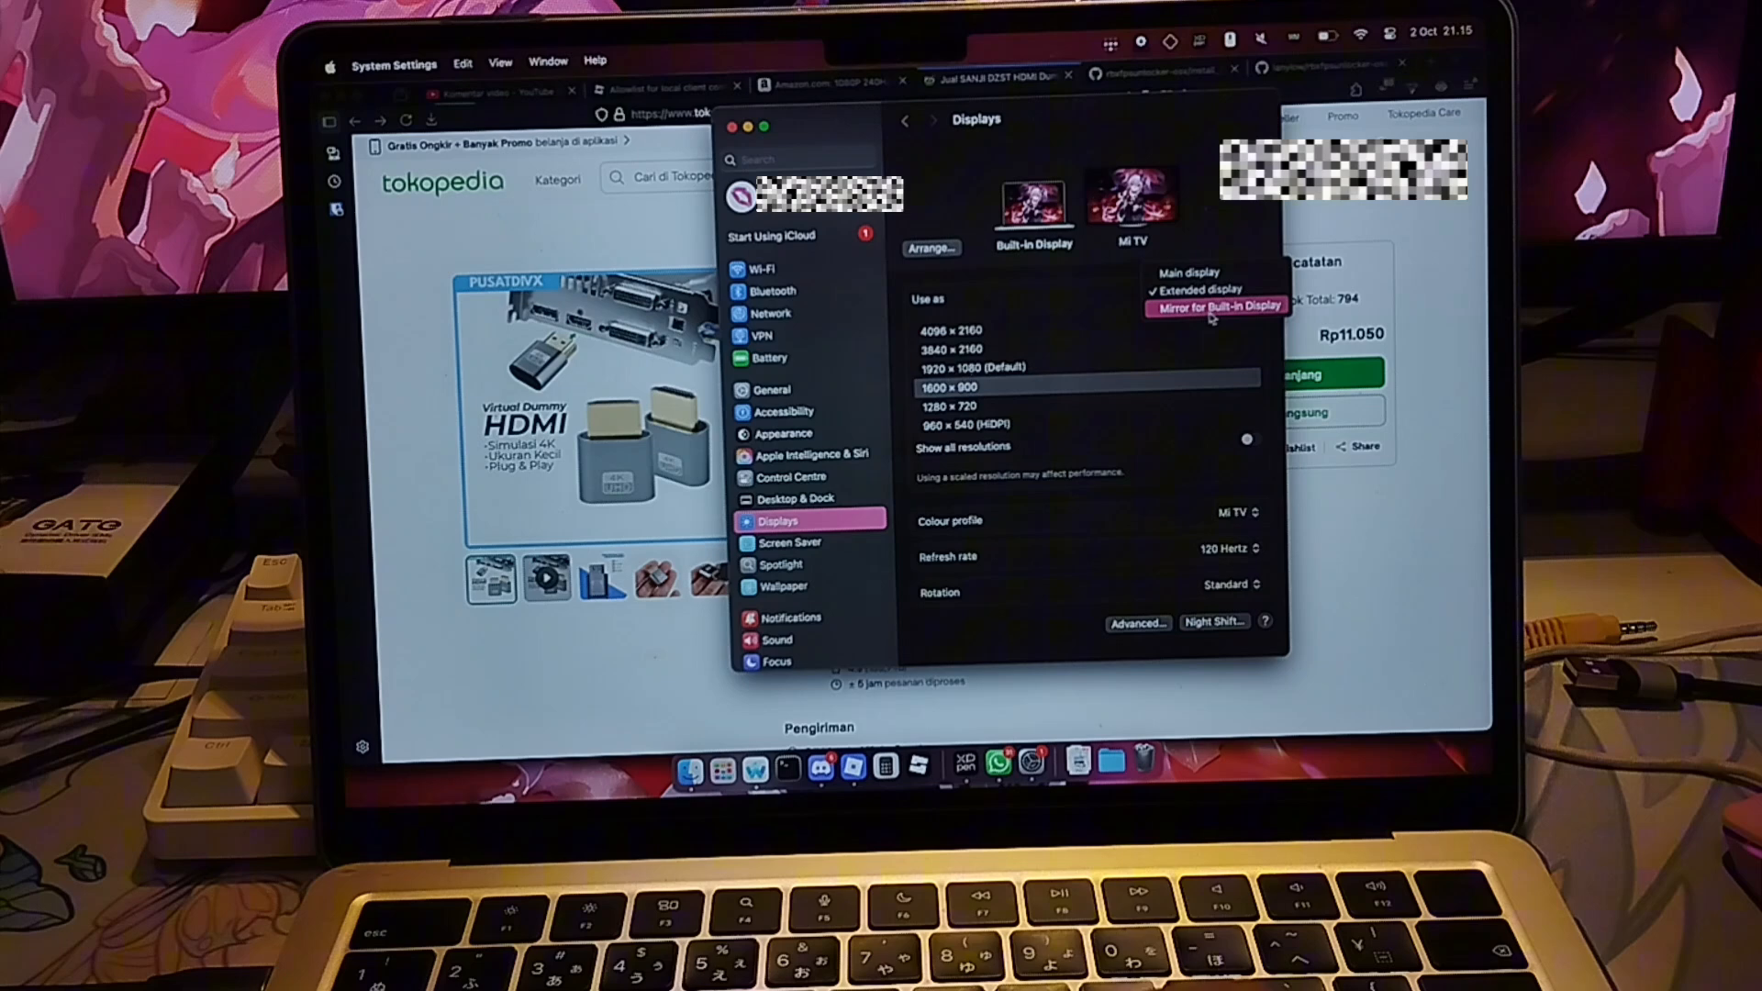
pyautogui.click(1208, 290)
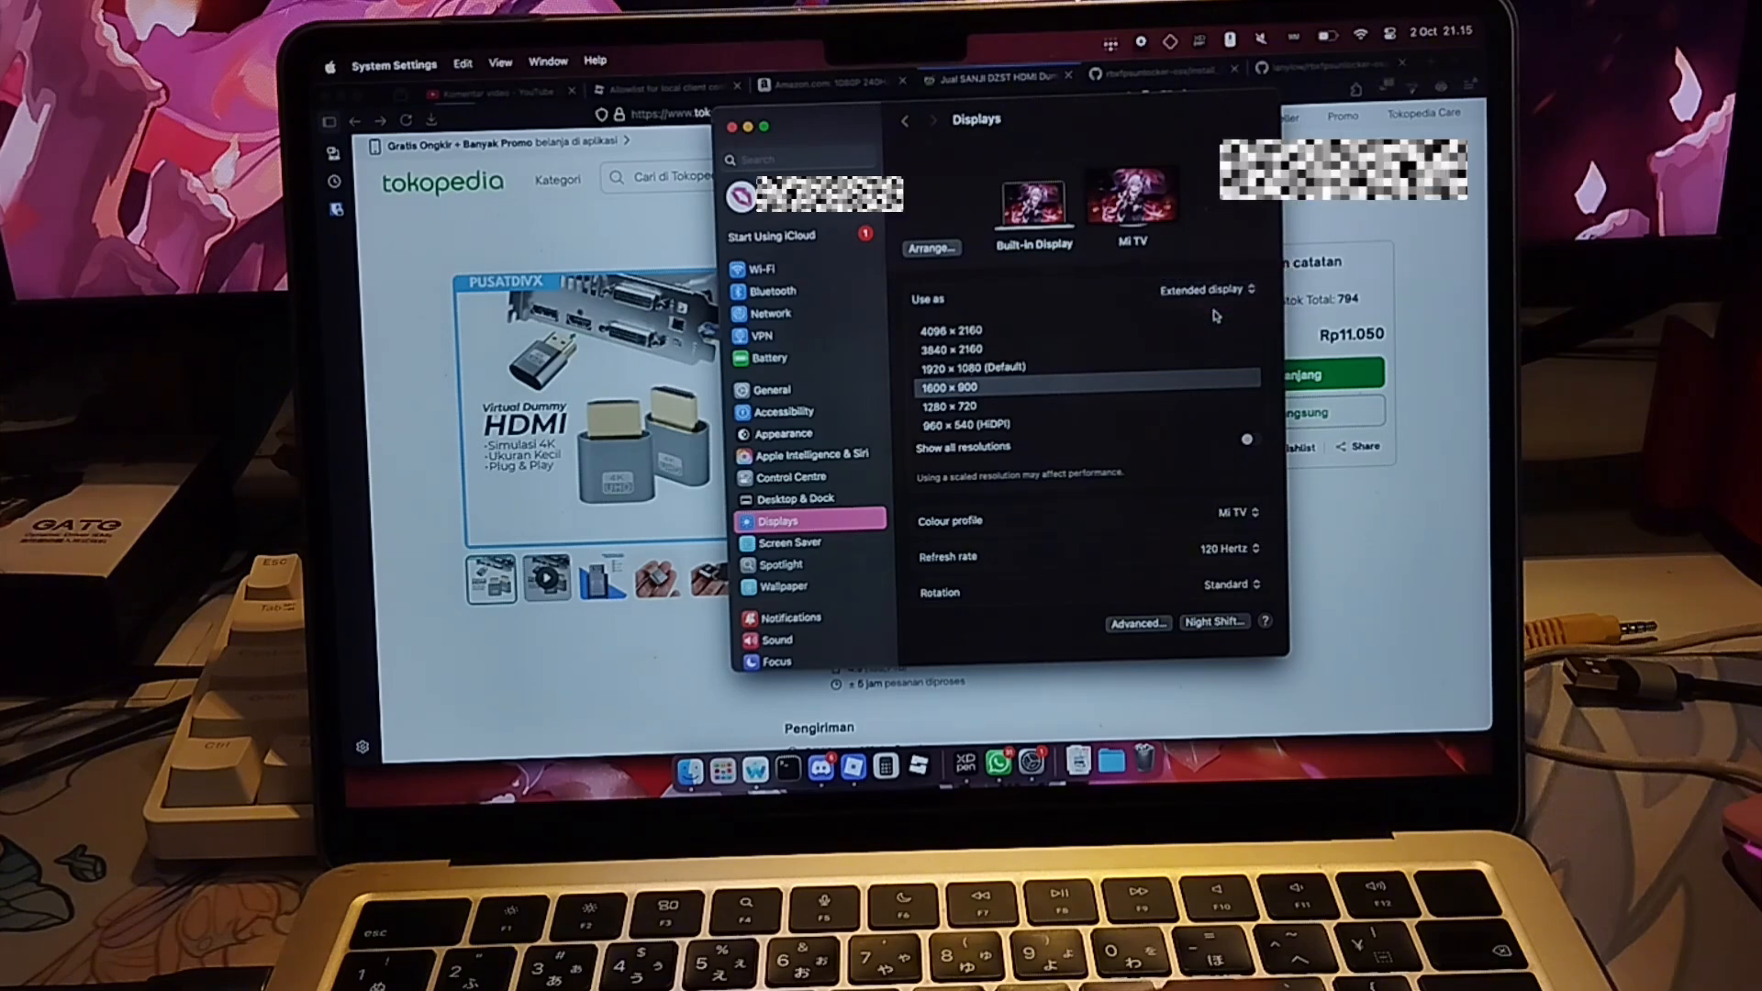
pyautogui.click(1201, 289)
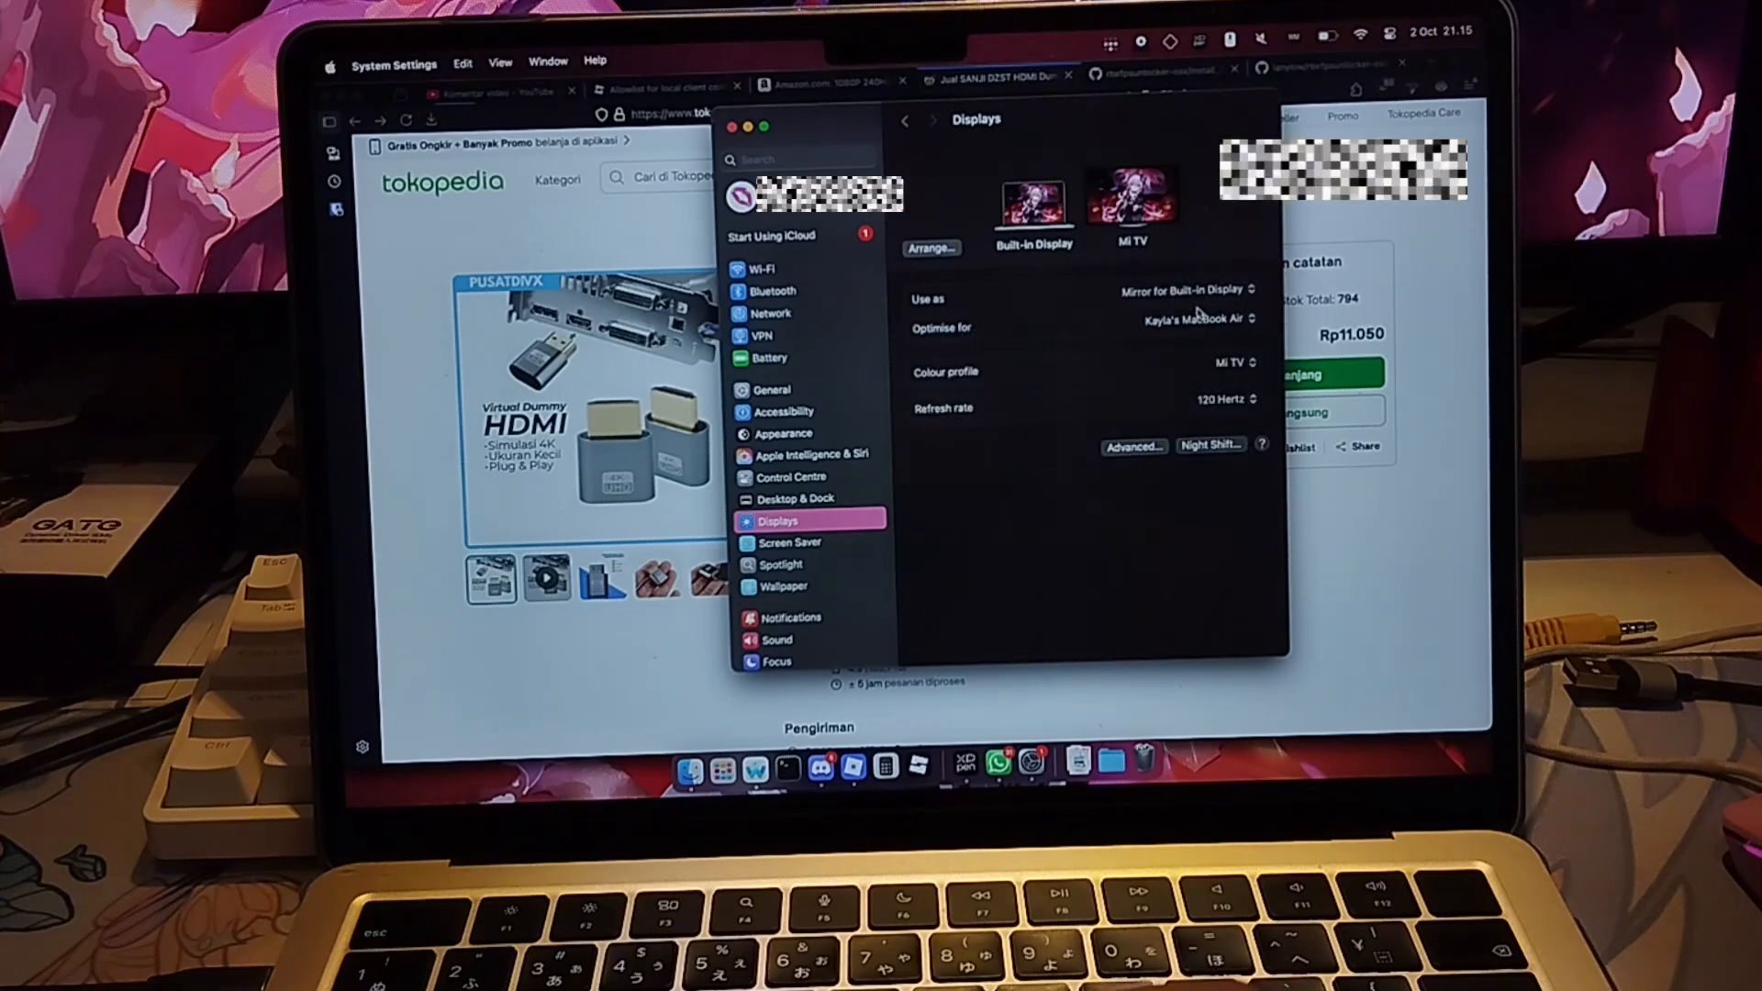
pyautogui.click(1195, 326)
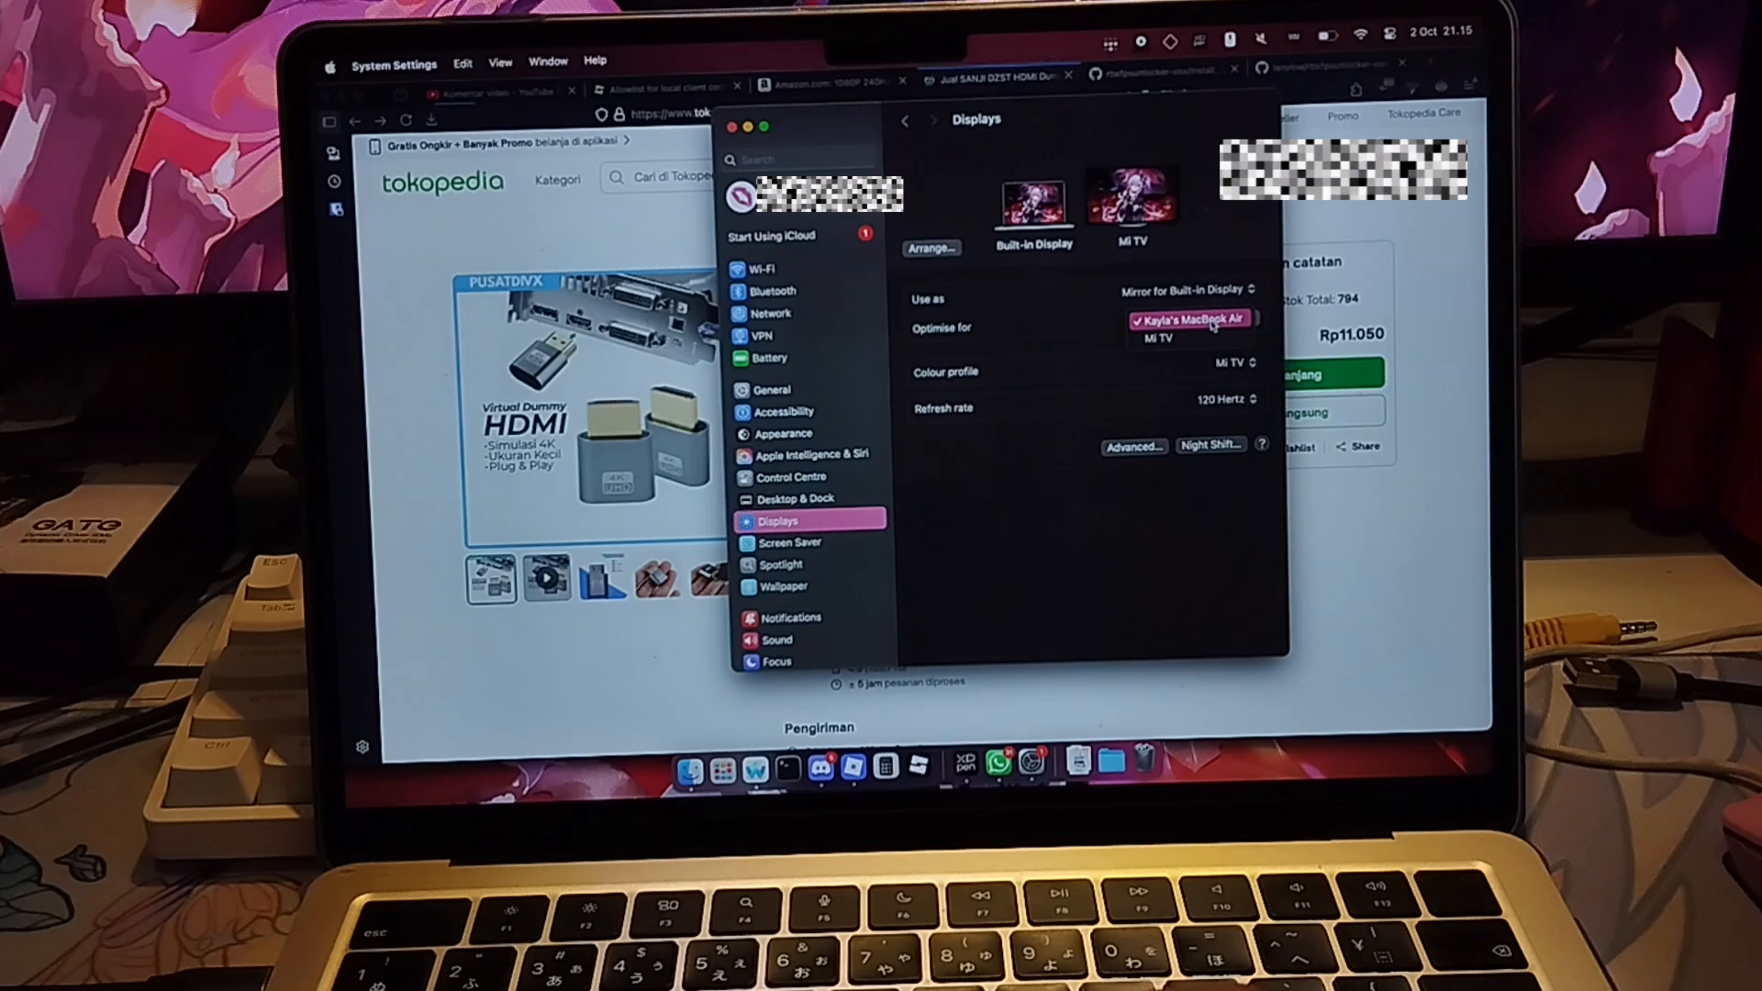
pyautogui.click(1159, 340)
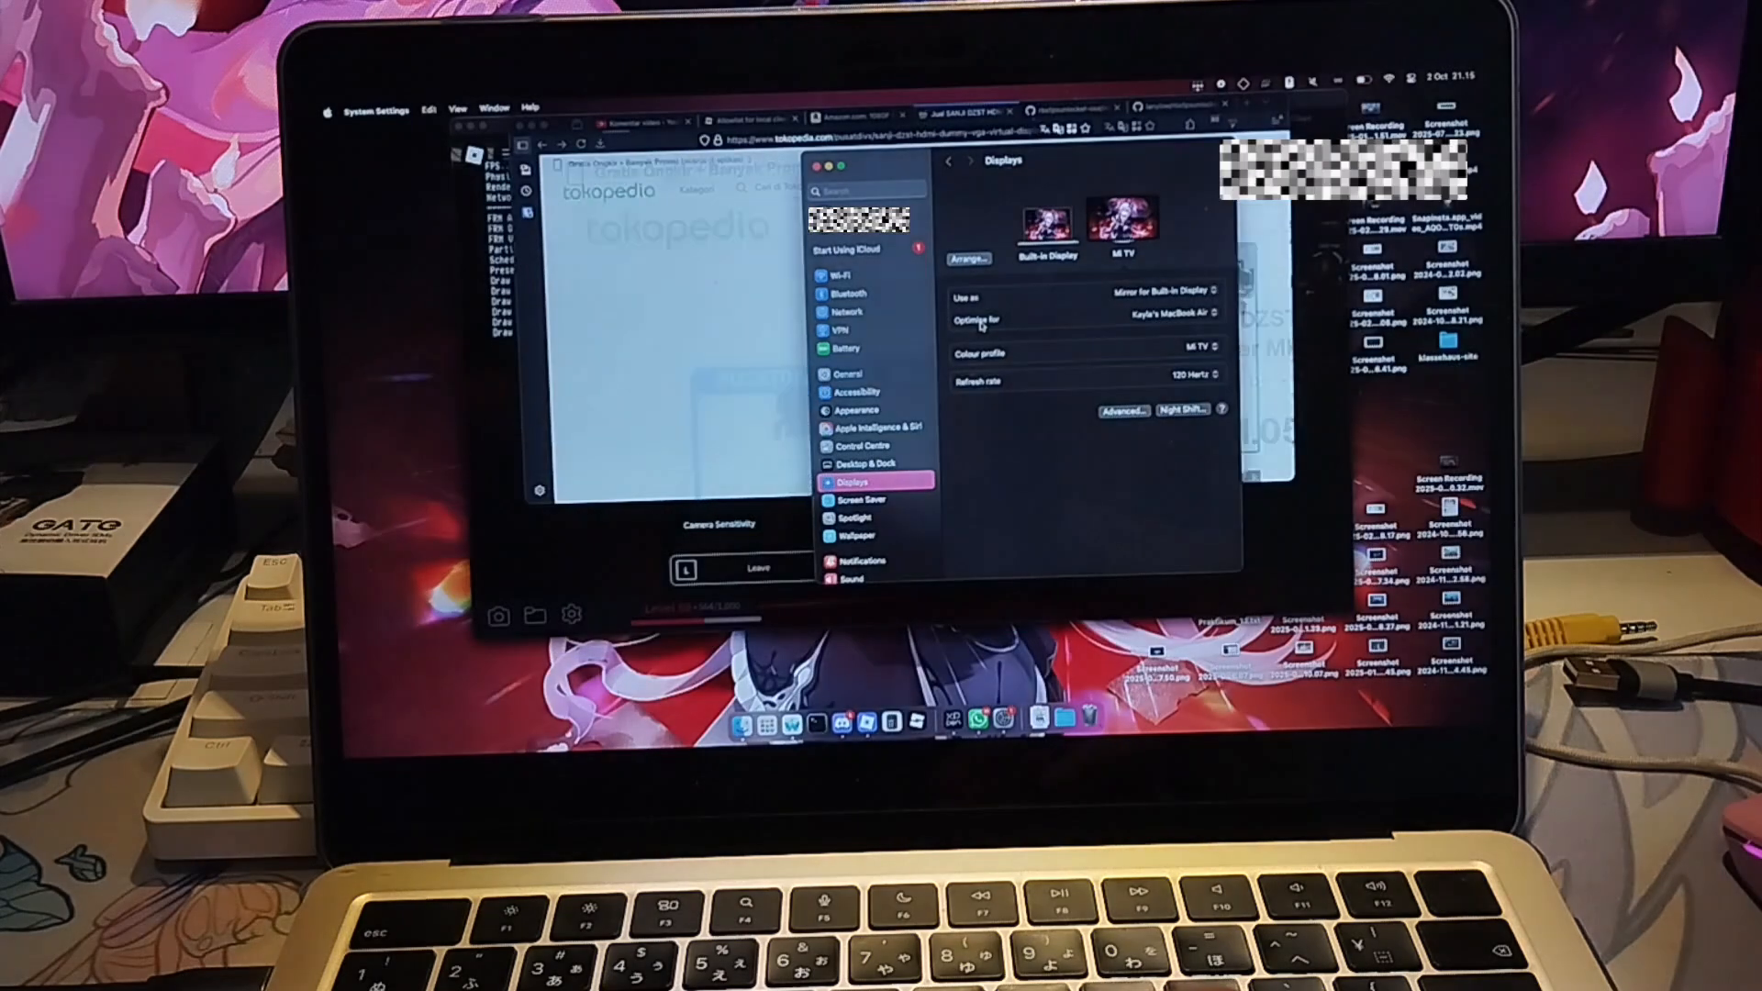
# - Keep Mi TV at 1920 × 1080 resolution with a 120 Hertz refresh rate
pyautogui.click(1146, 312)
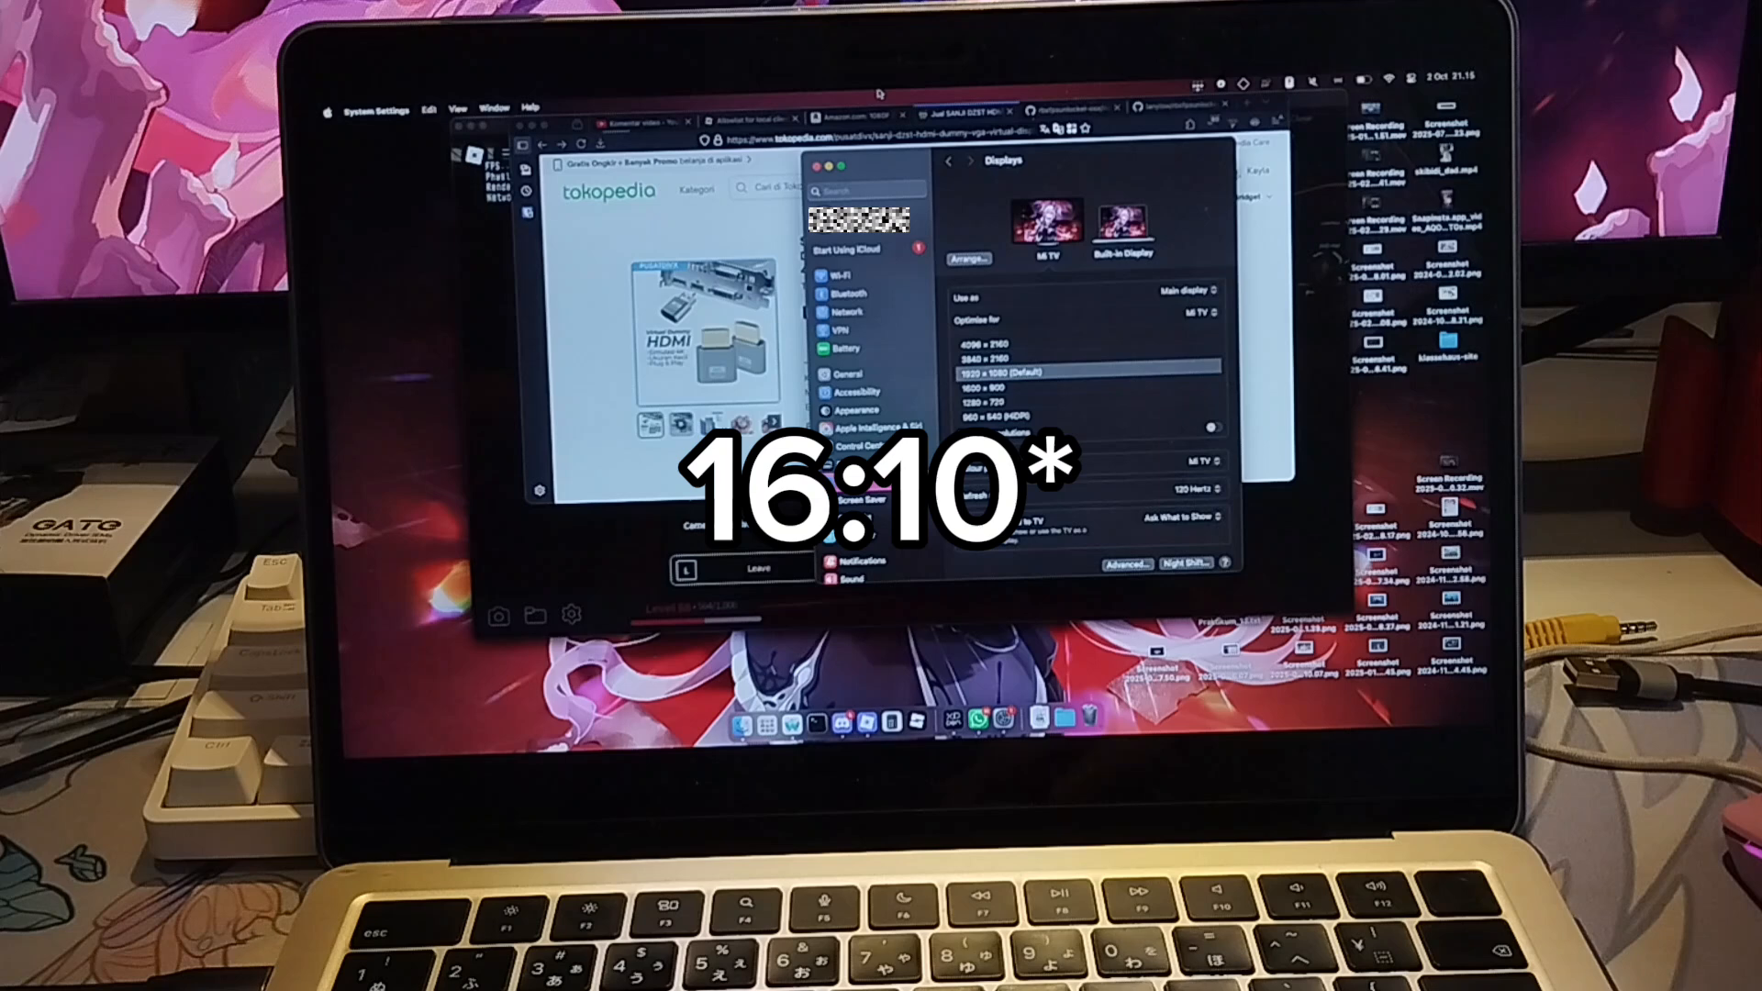
pyautogui.click(1191, 496)
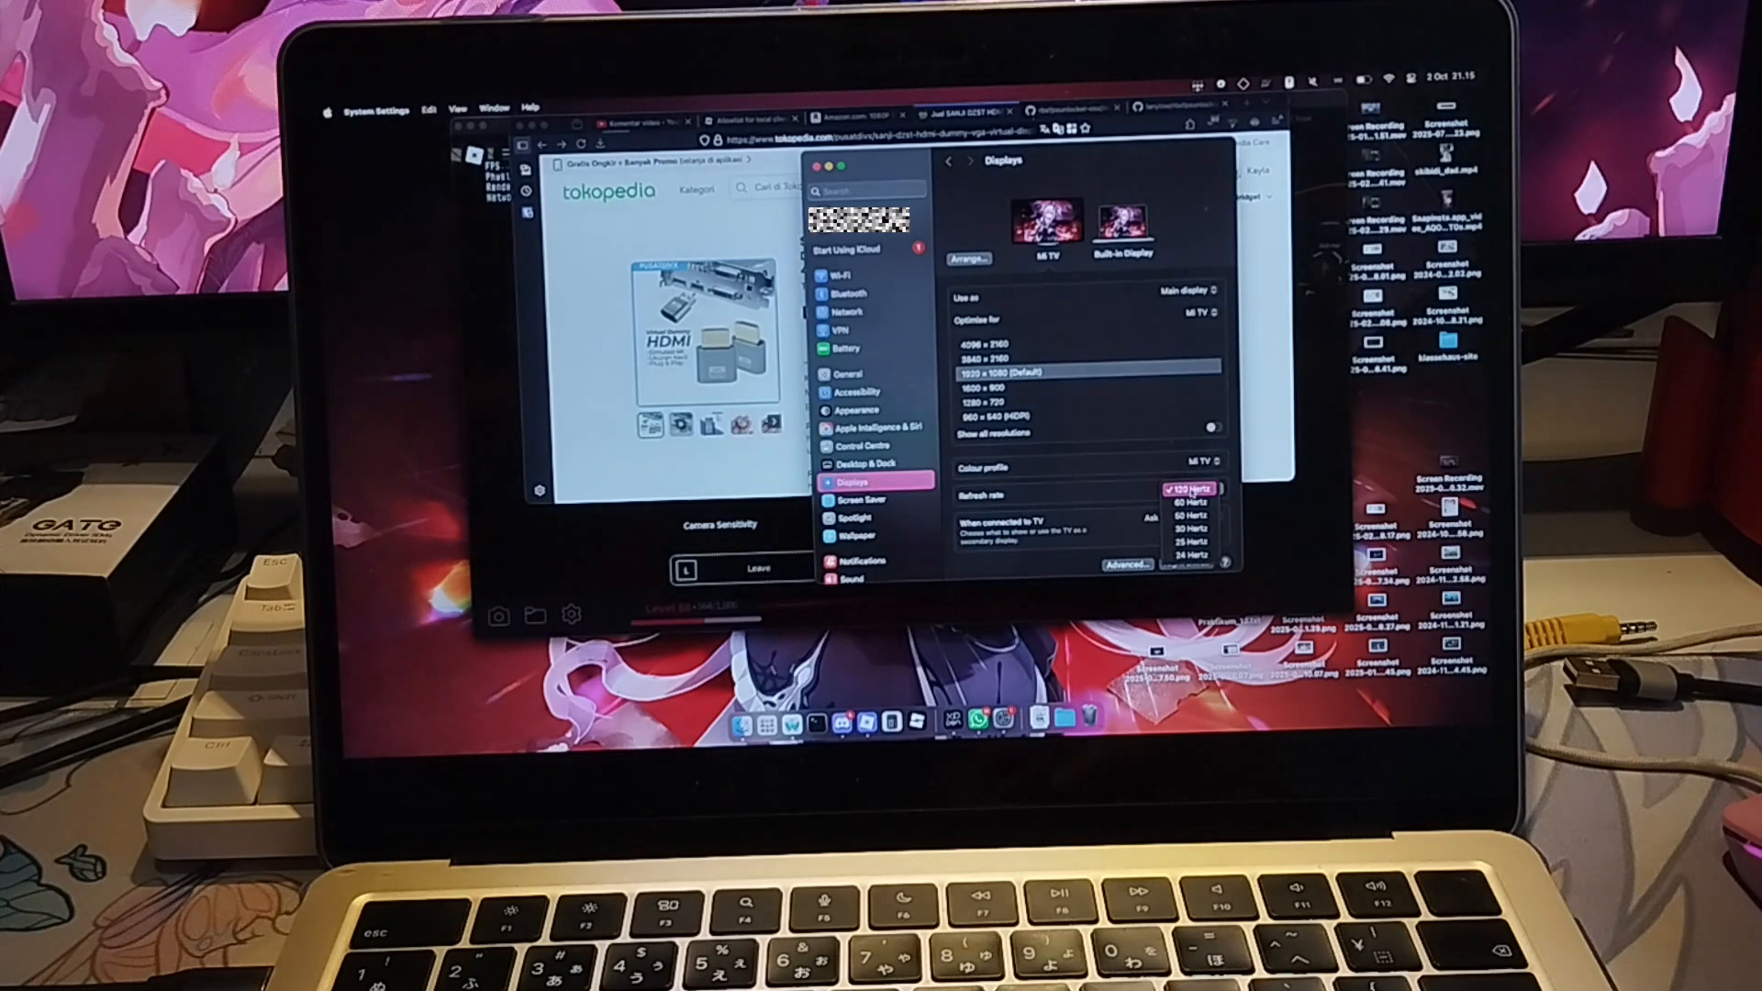
pyautogui.click(1190, 485)
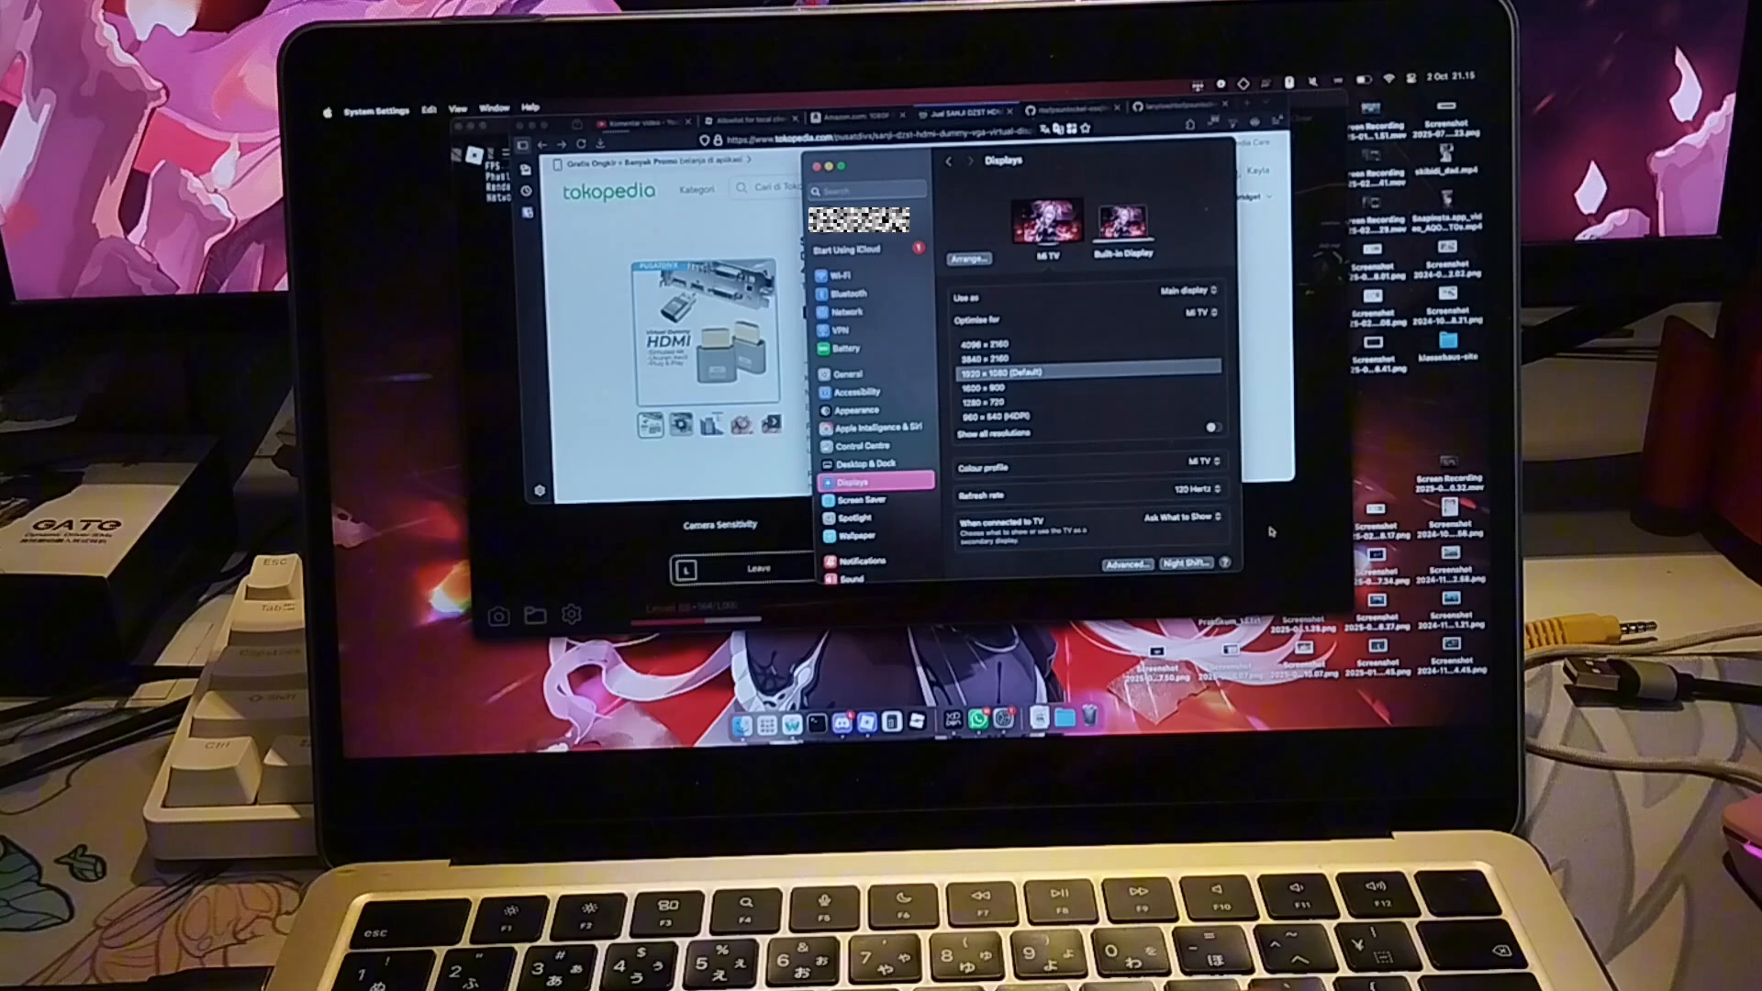